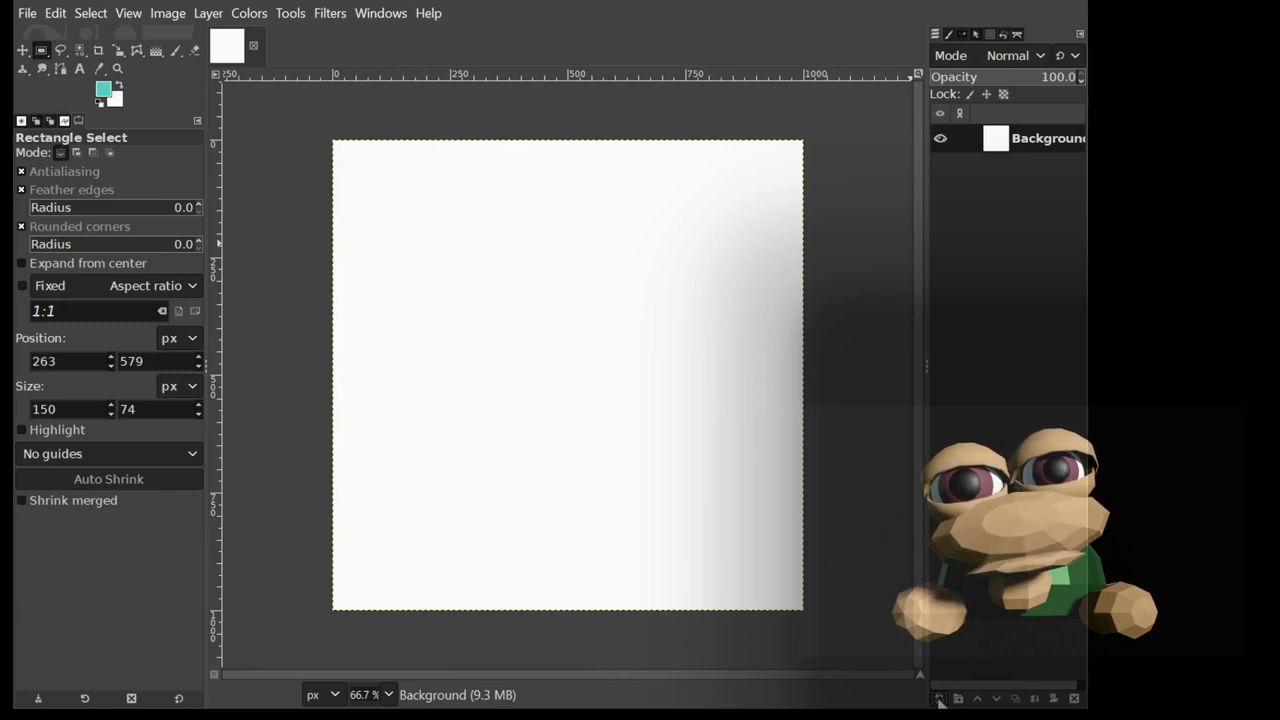
Add a new layer named Roads for the road network.
click(938, 696)
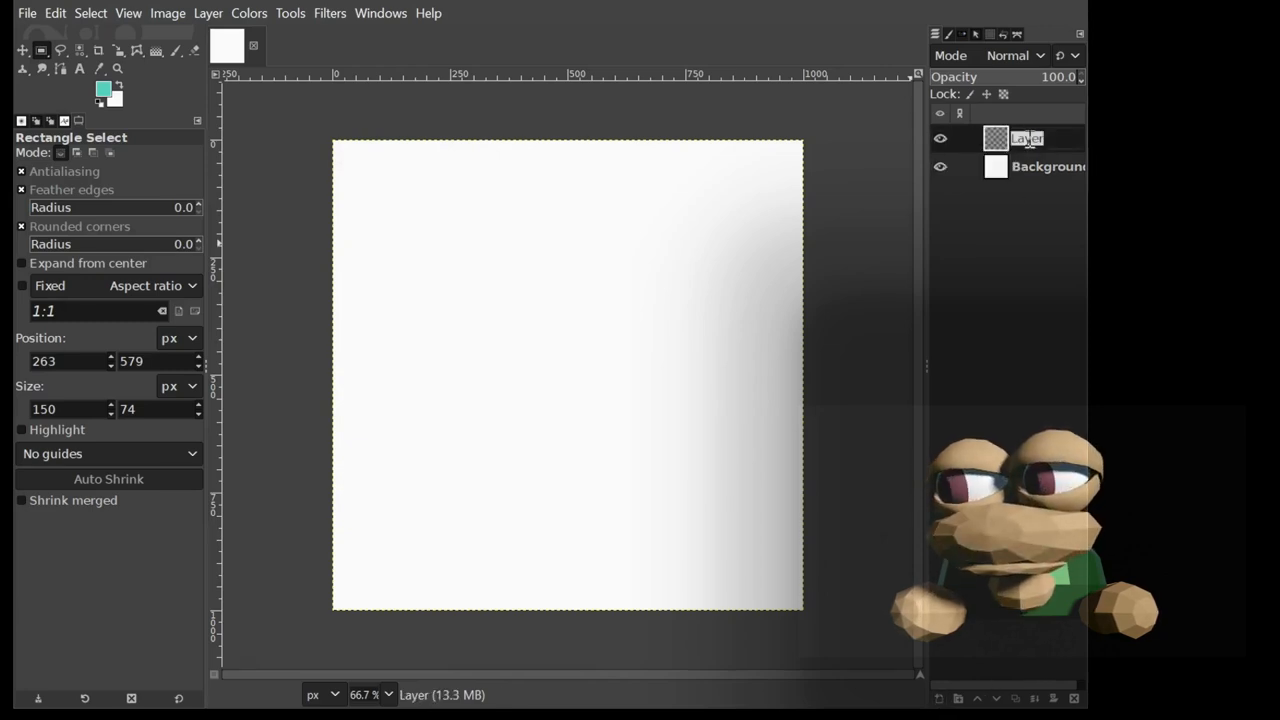
text(Roads)
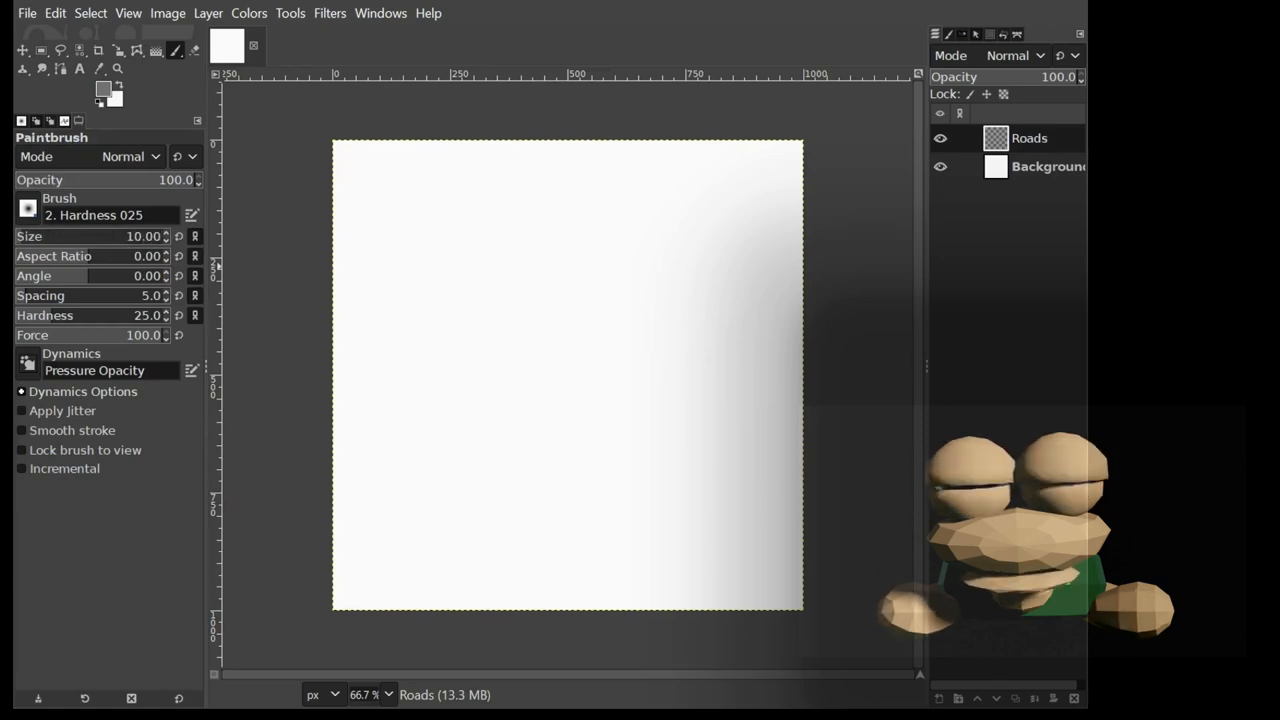
mouse_move(428, 362)
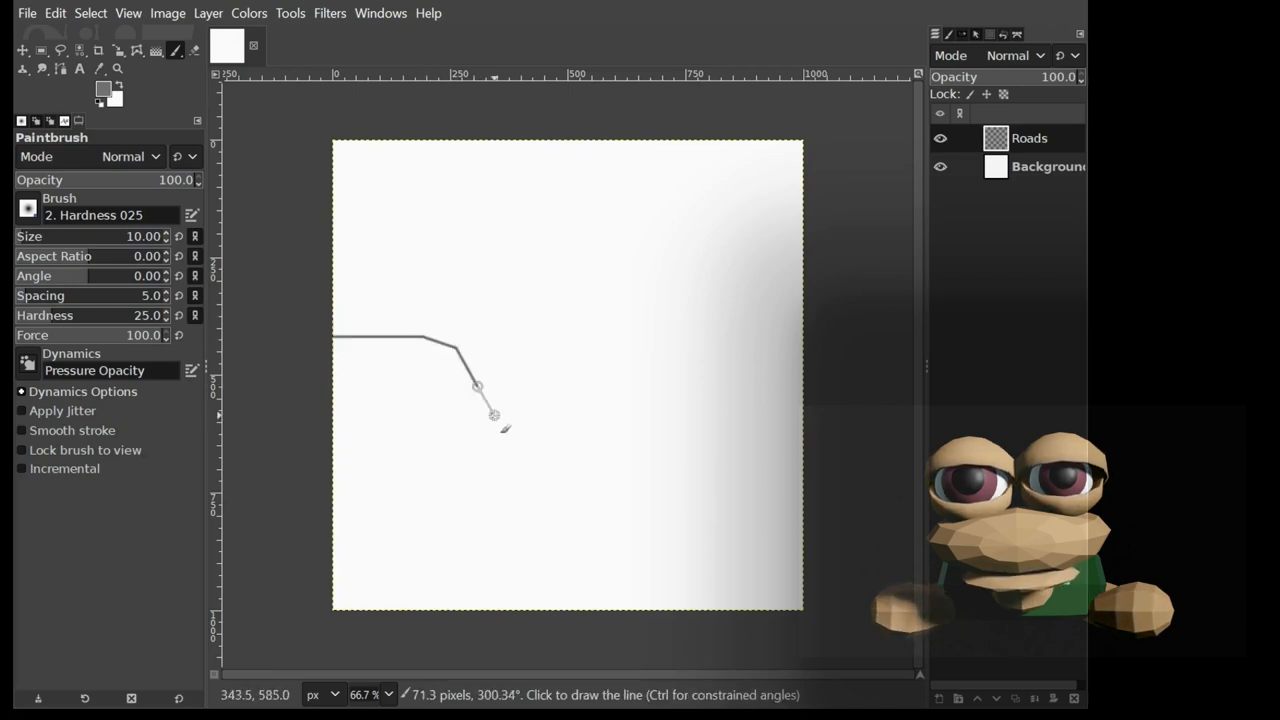
Extend the grey road line segment by segment toward the right edge of the map.
click(724, 284)
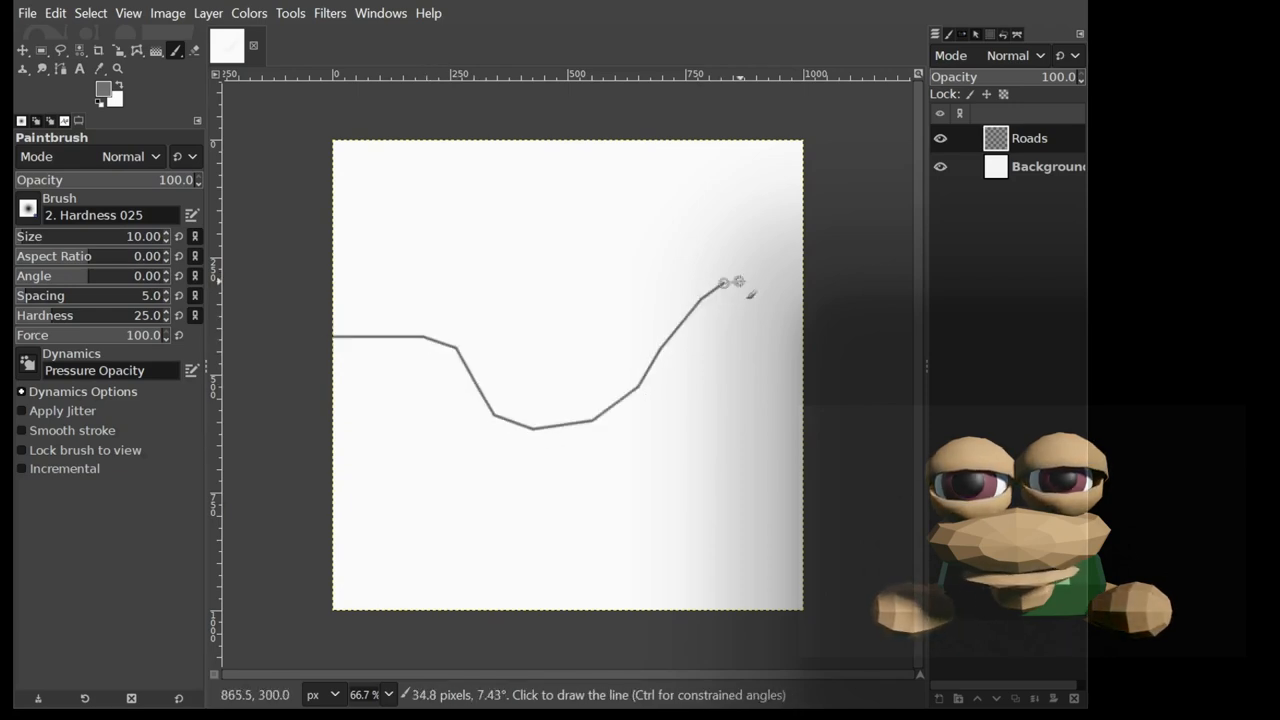
click(736, 284)
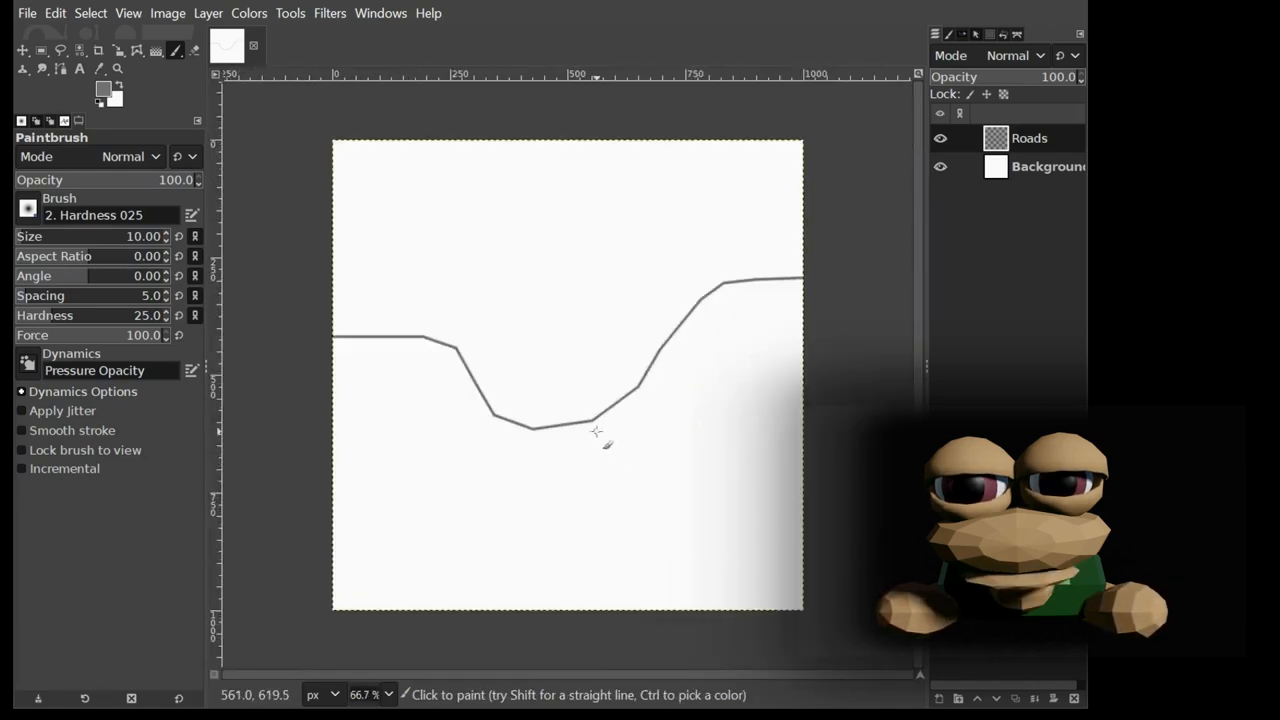
click(1048, 166)
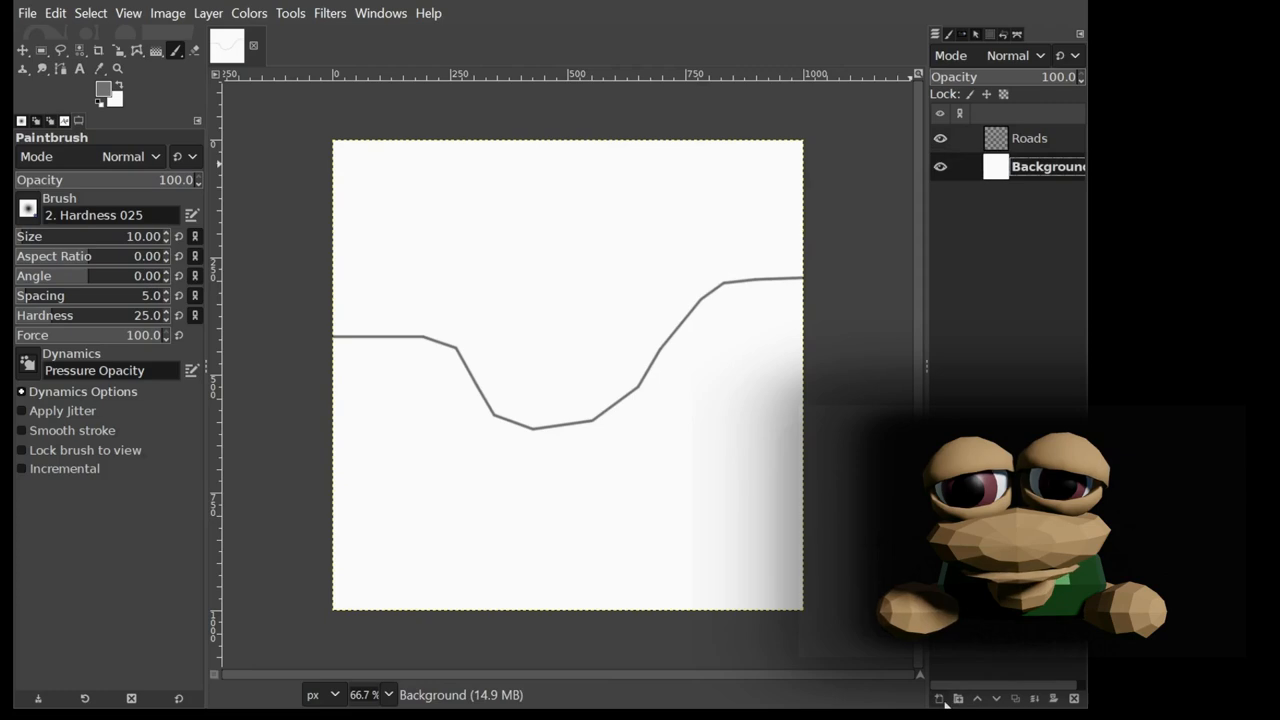
Add a Water layer and paint the blue river down from the top edge.
click(938, 698)
text(Water)
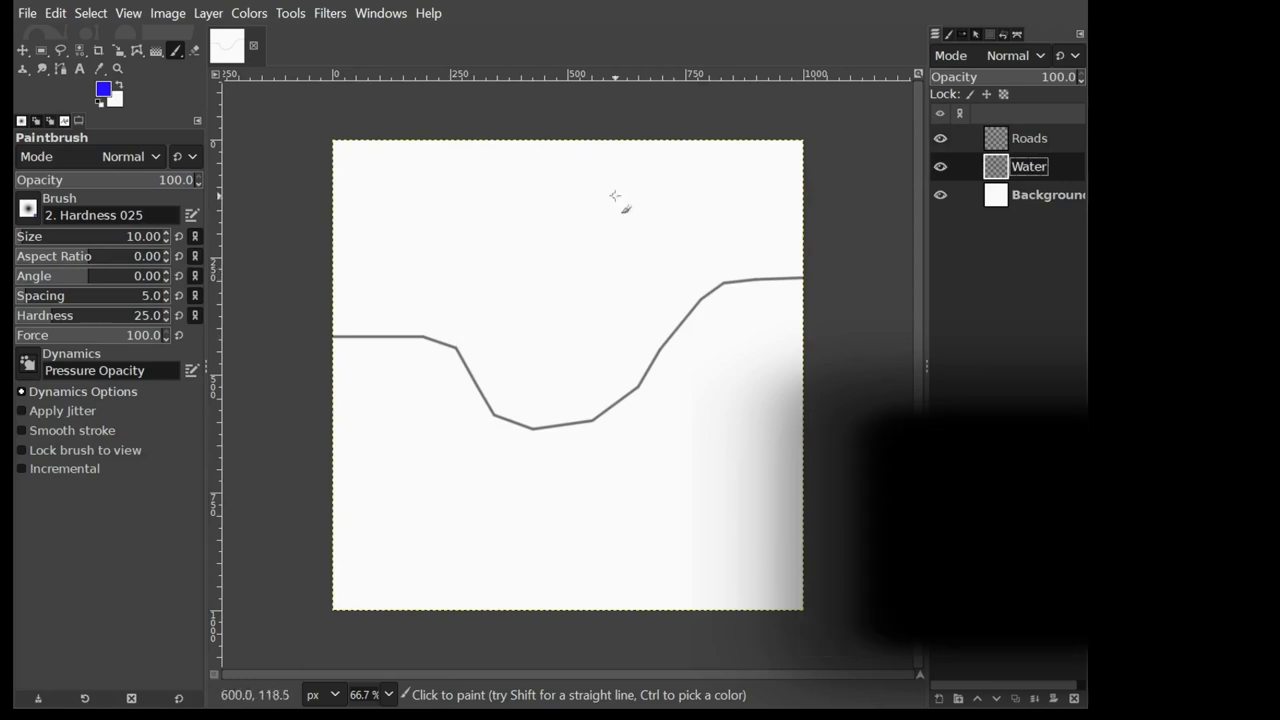
drag(572, 144, 592, 280)
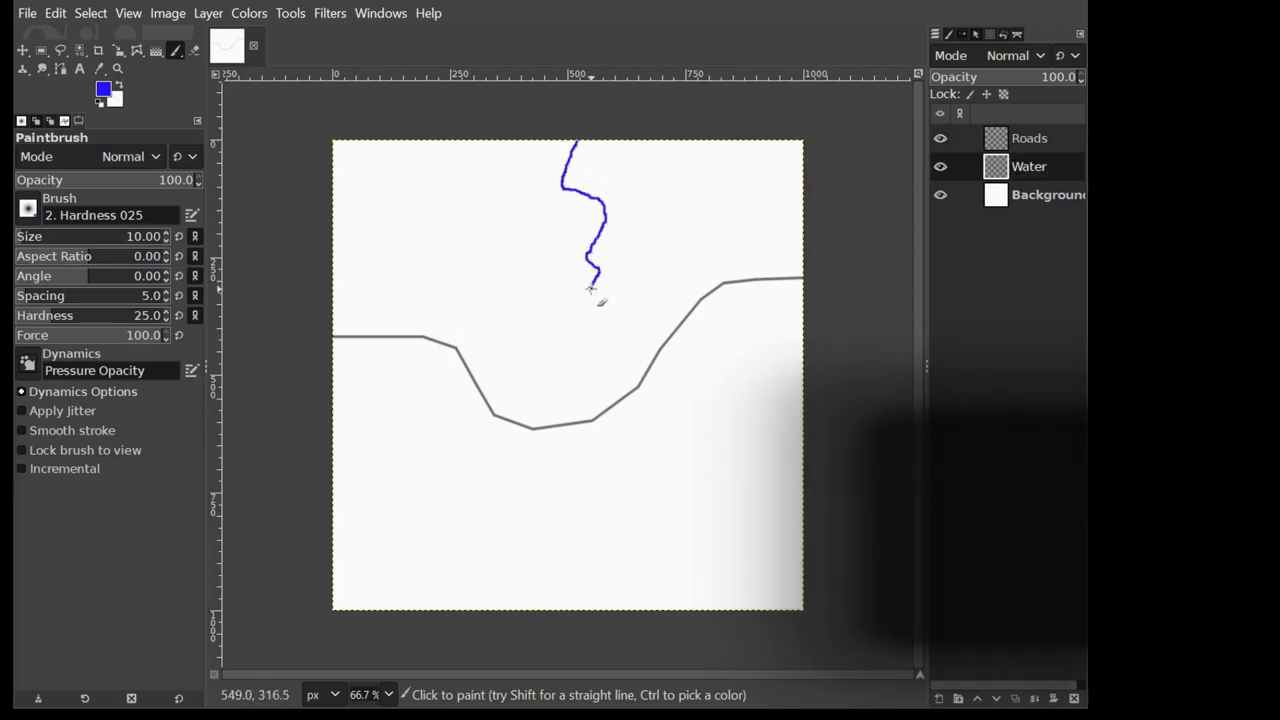
drag(592, 280, 680, 608)
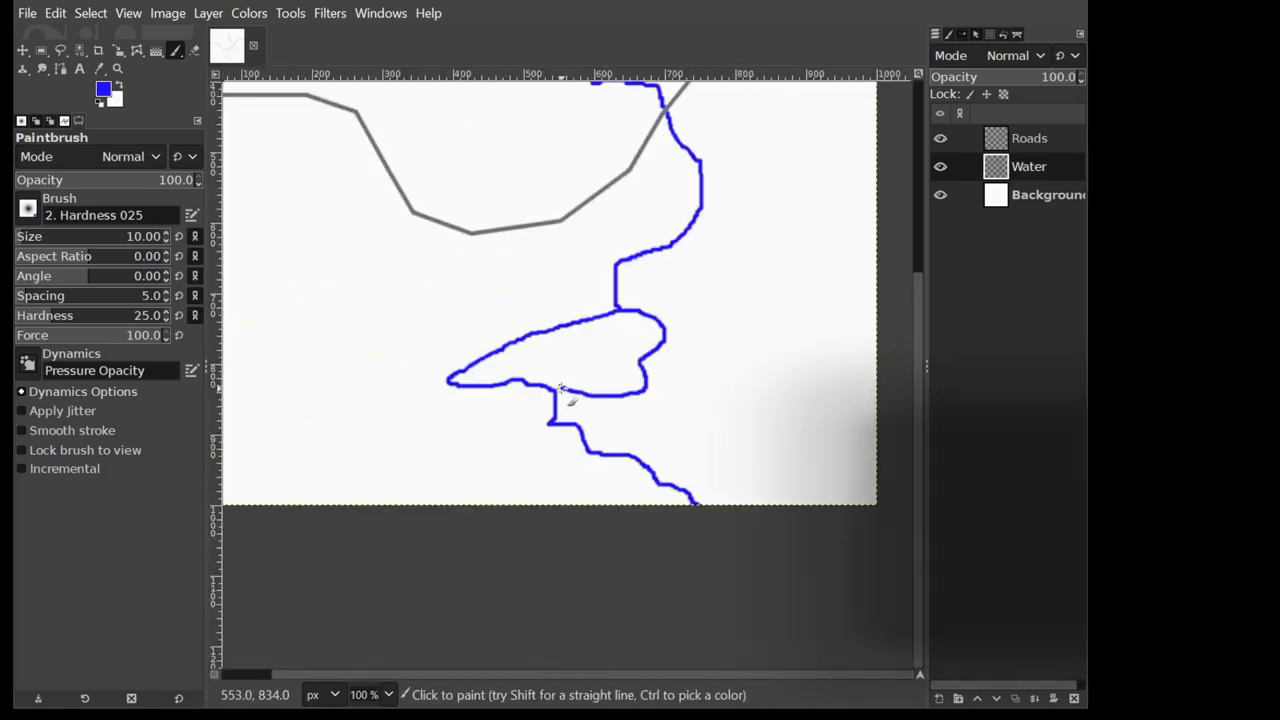
Fill the lake area at the river's end with solid blue.
scroll(down, 3)
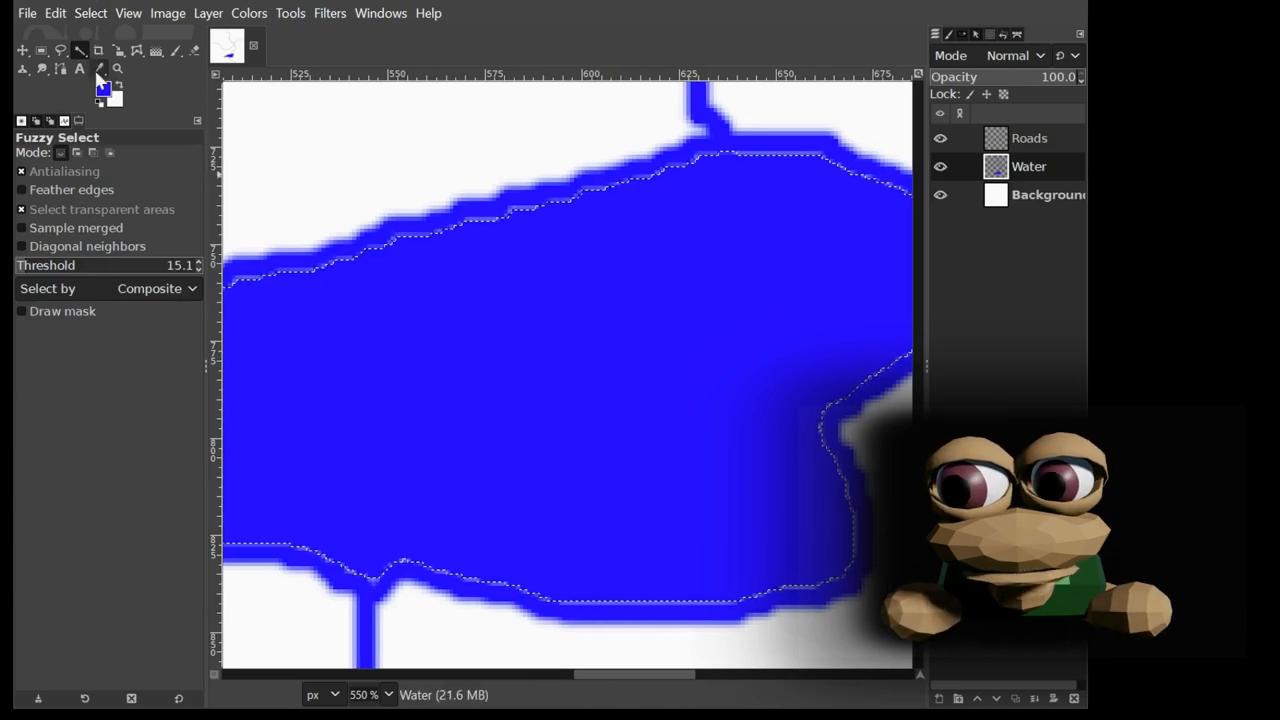
click(40, 50)
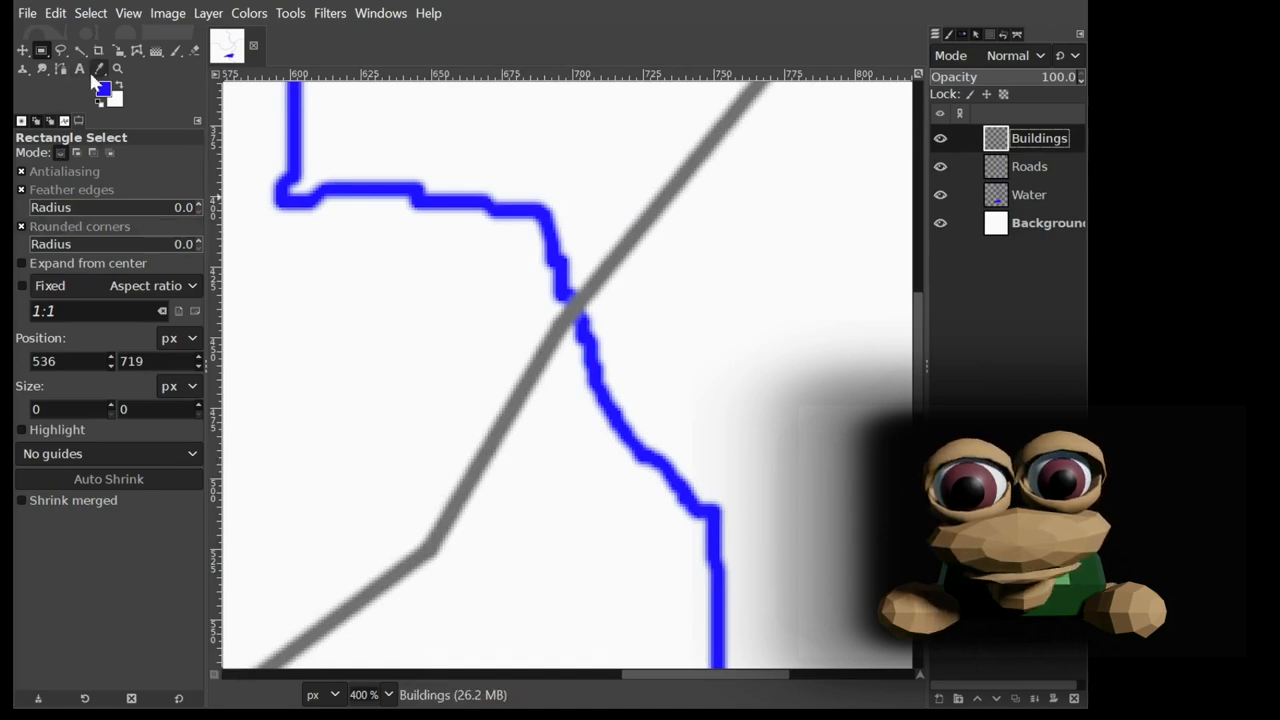
Draw a small black building outline, then cut, paste and rotate it.
drag(364, 338, 382, 424)
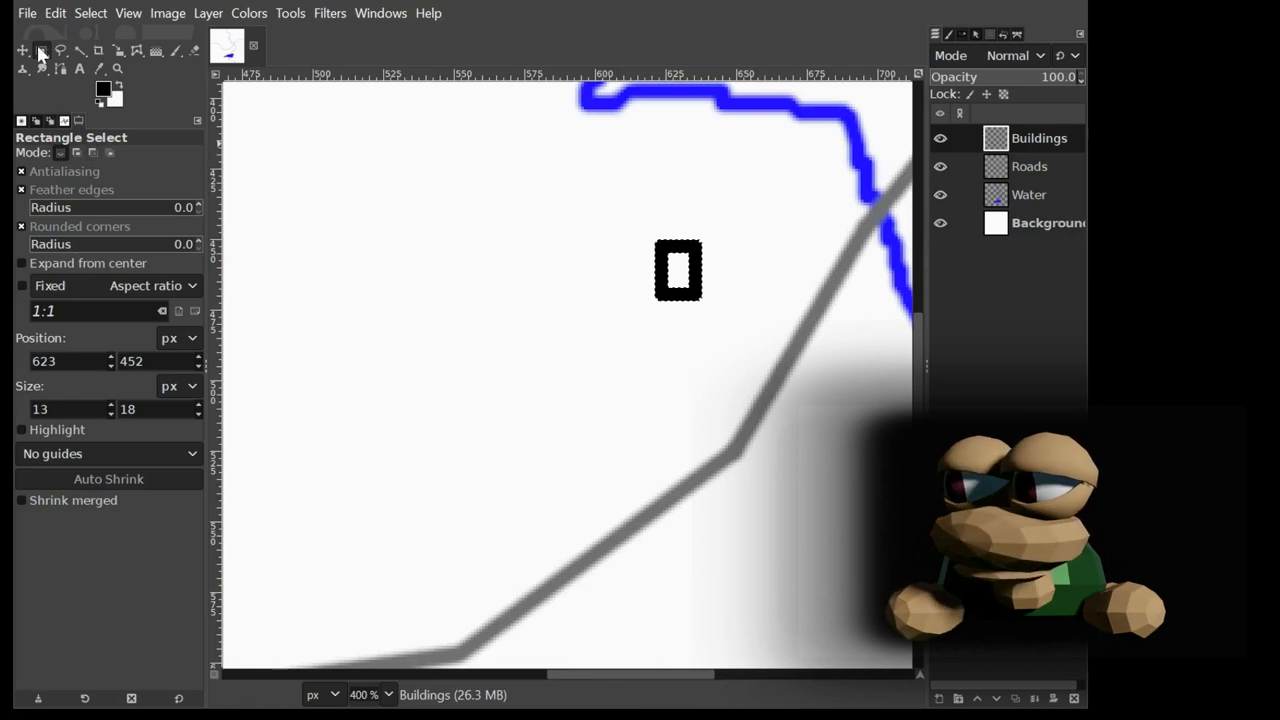
drag(660, 196, 692, 348)
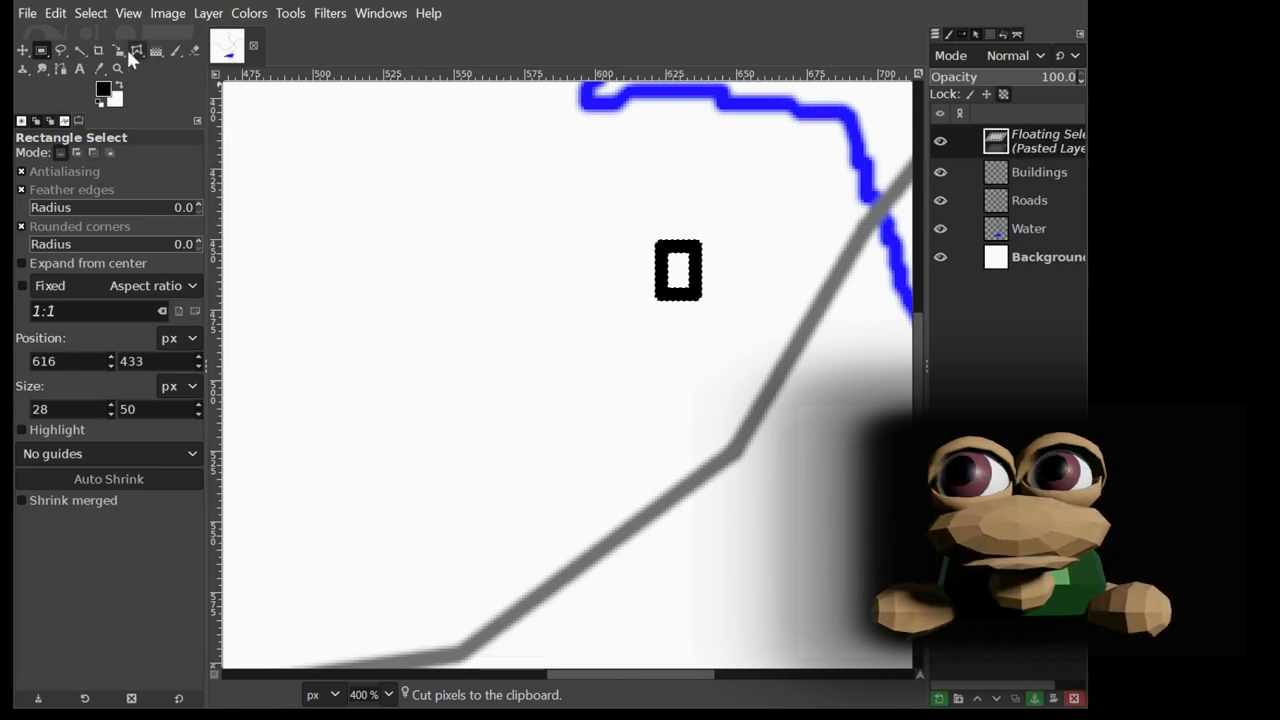
click(136, 52)
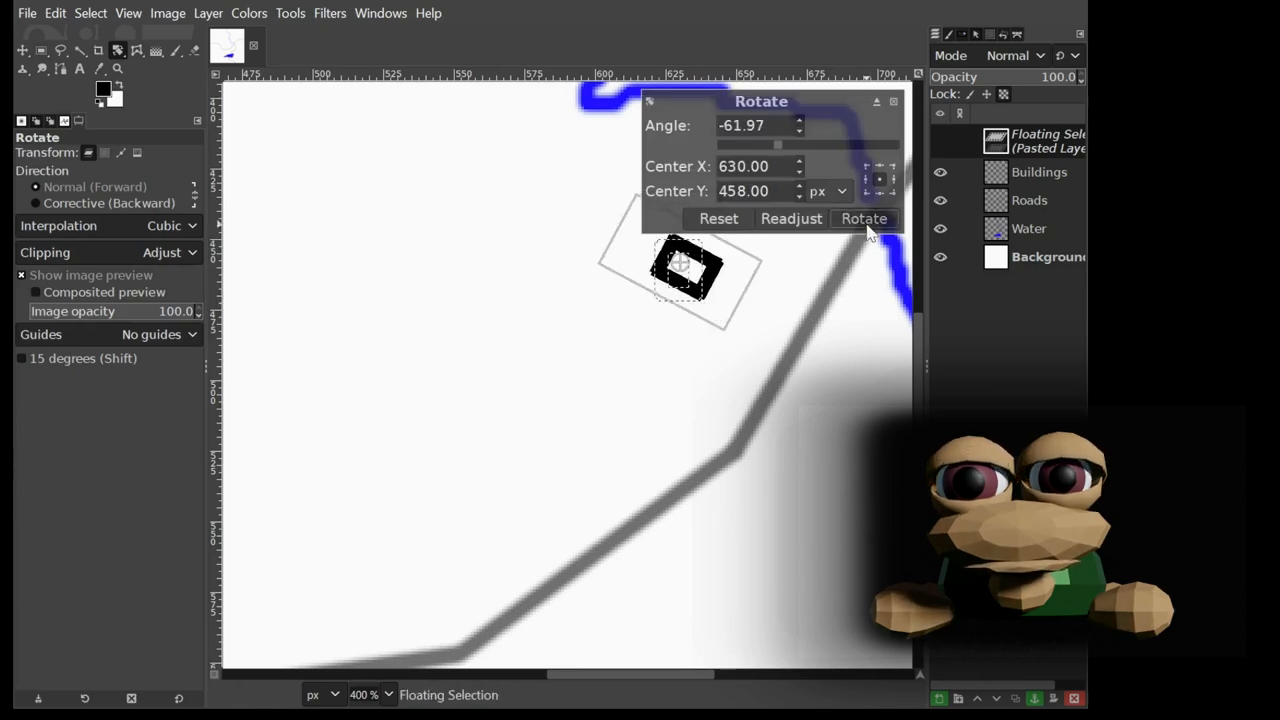
click(864, 218)
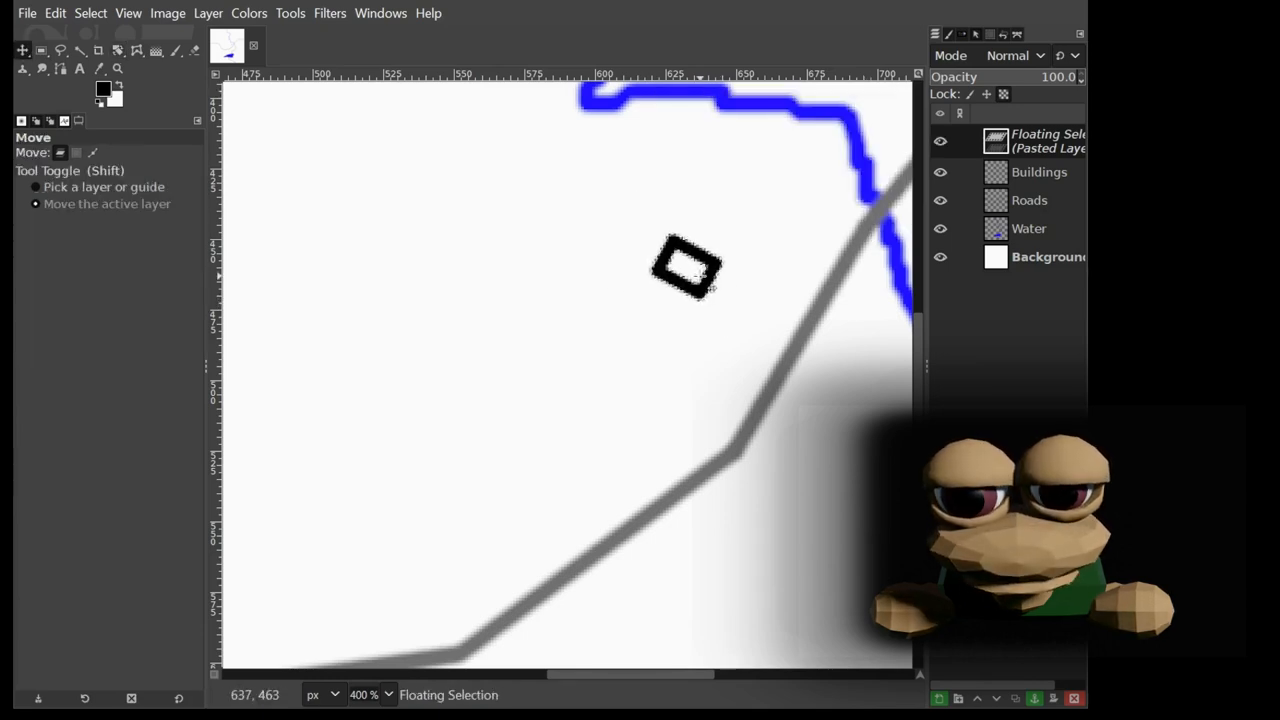
Move the rotated building into place beside the road near the river crossing.
drag(684, 270, 776, 276)
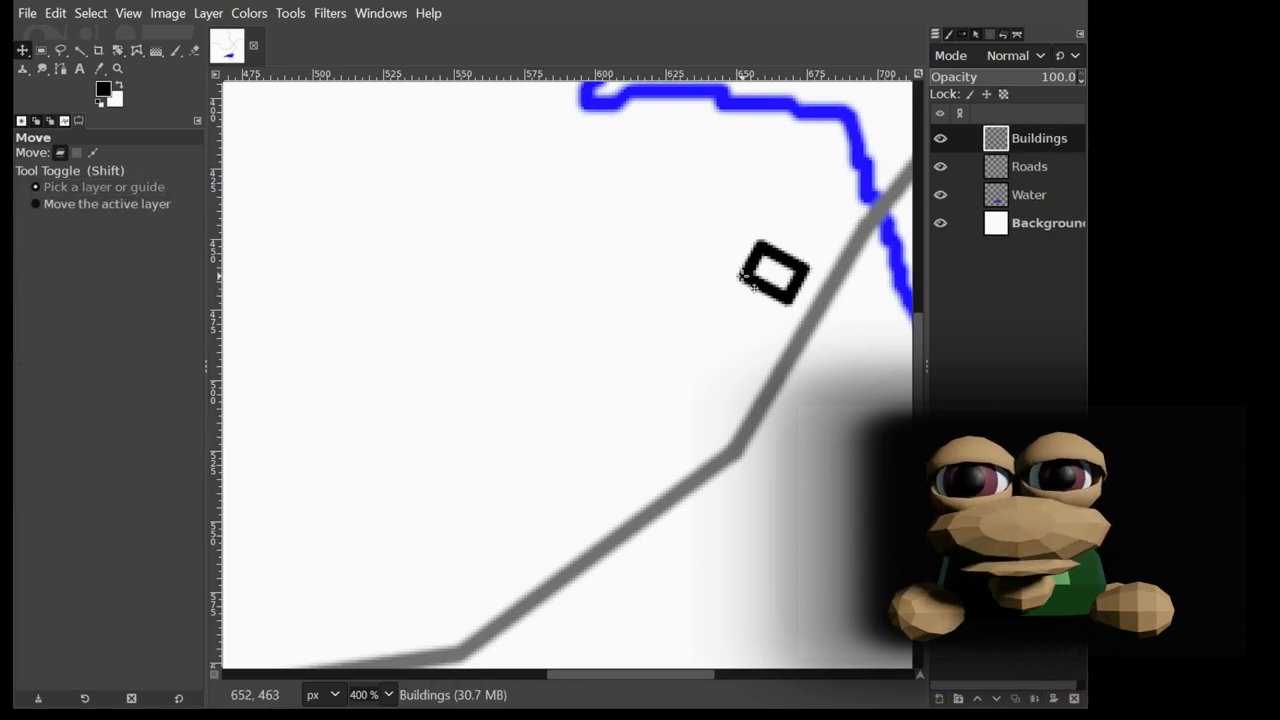
drag(776, 276, 720, 260)
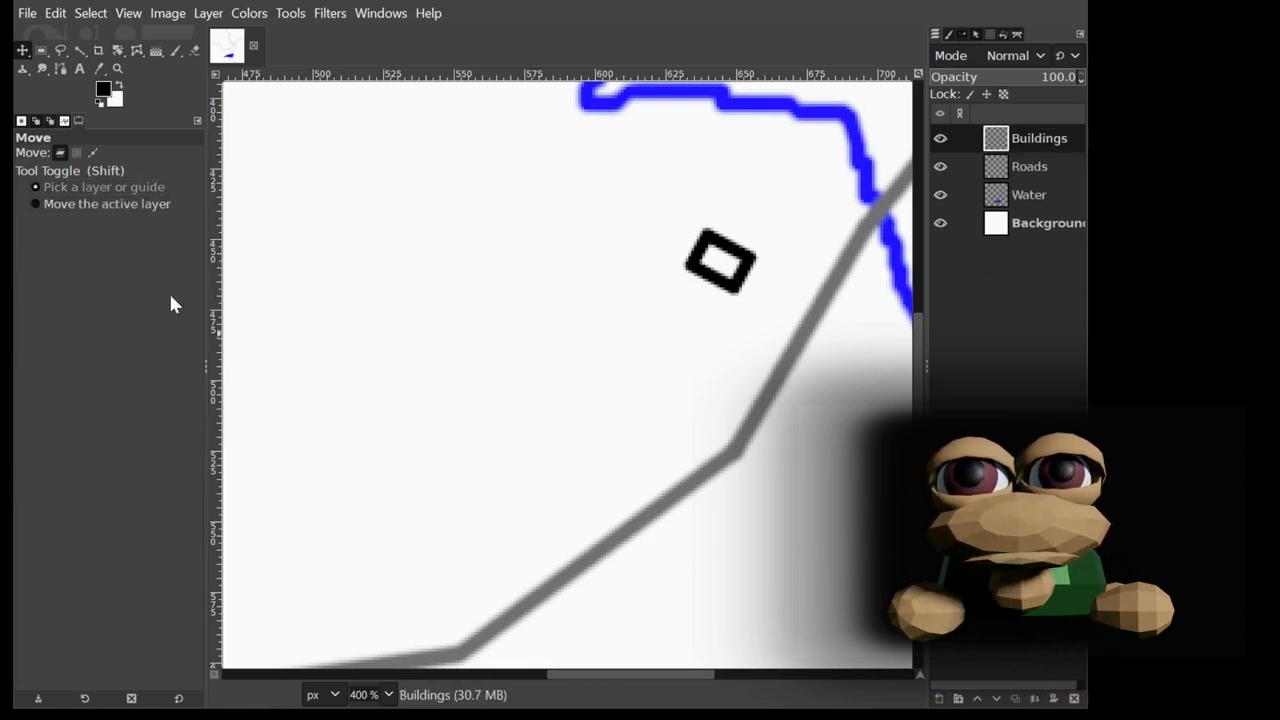
drag(720, 262, 784, 256)
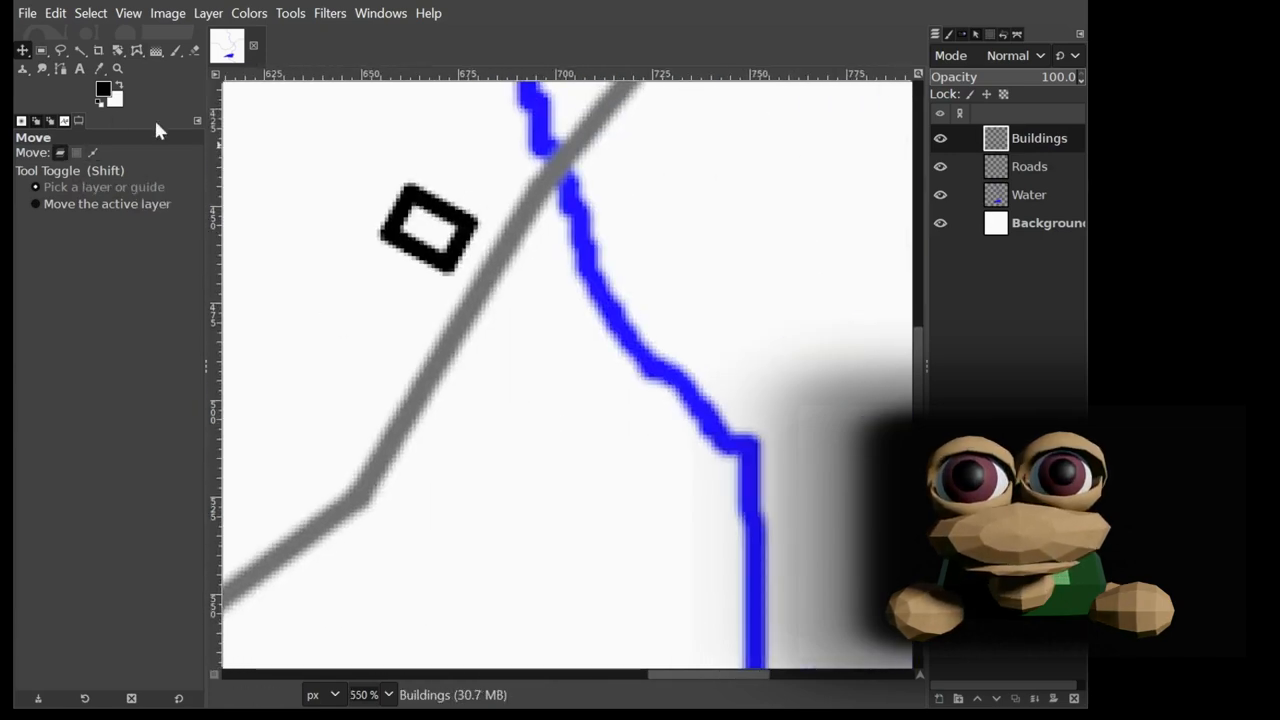
Paste a second building outline and place it beside the first.
click(40, 50)
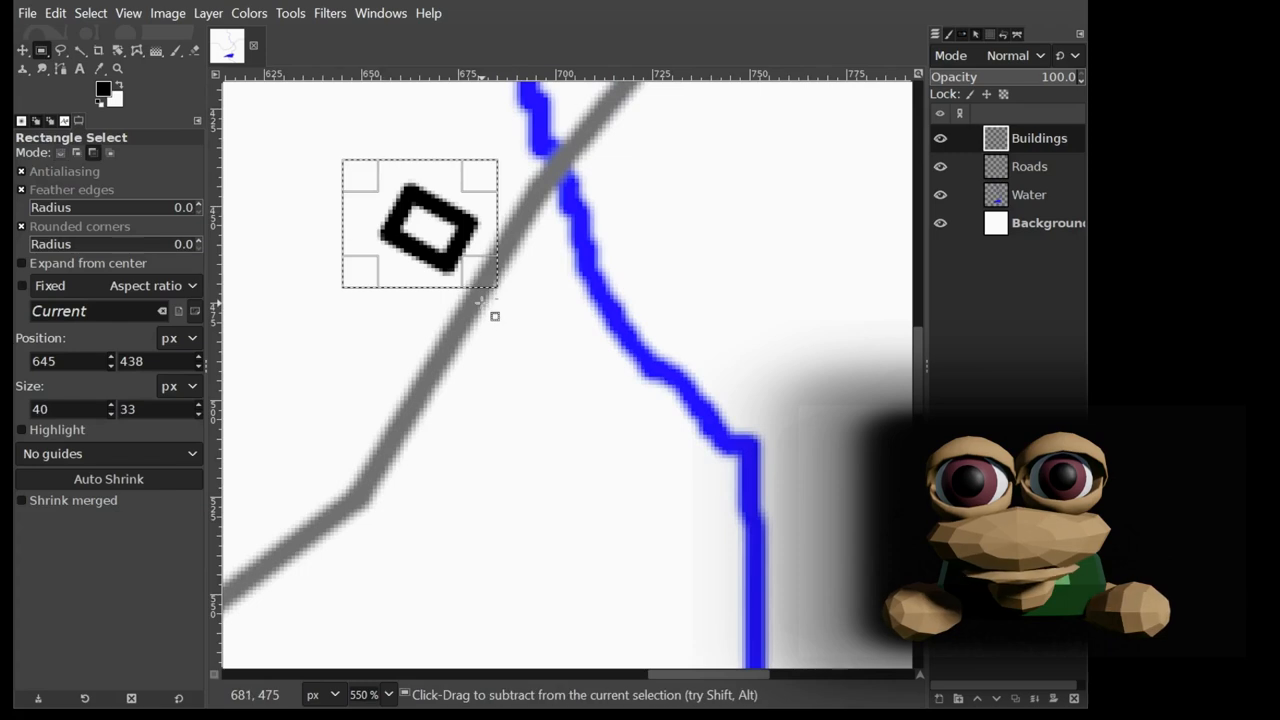
key(ctrl+v)
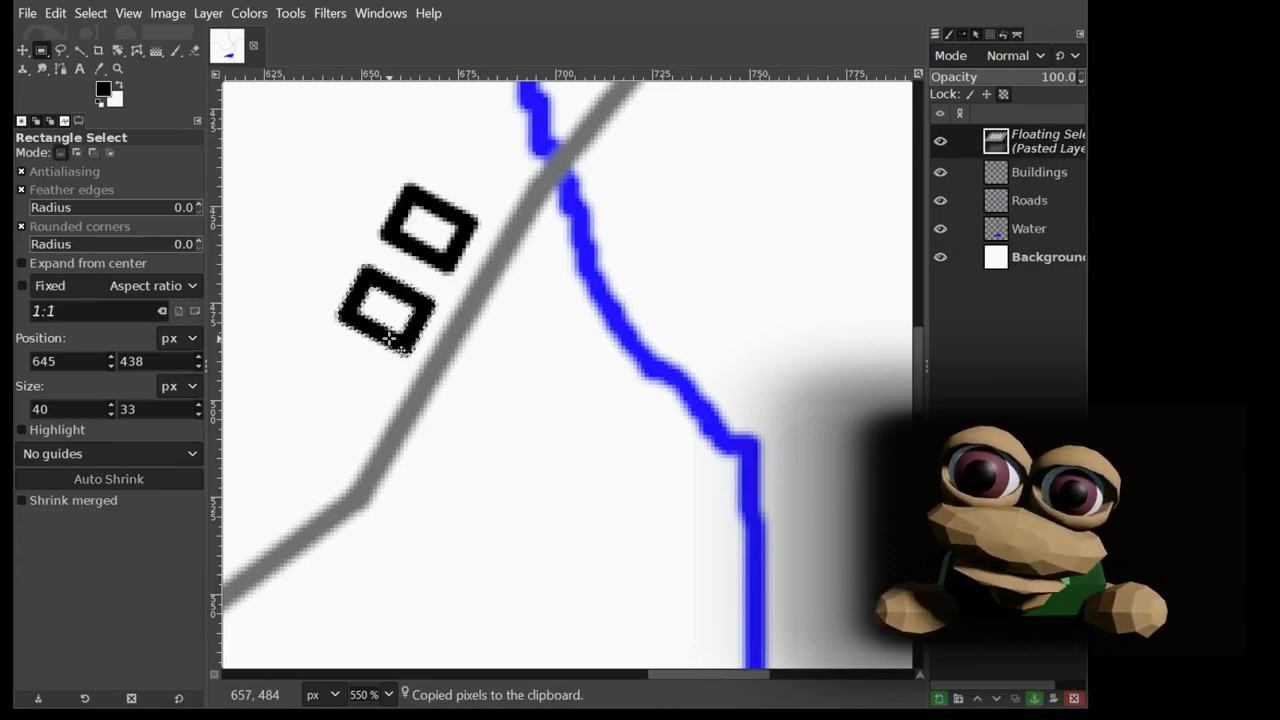
drag(390, 320, 350, 376)
text(Elev)
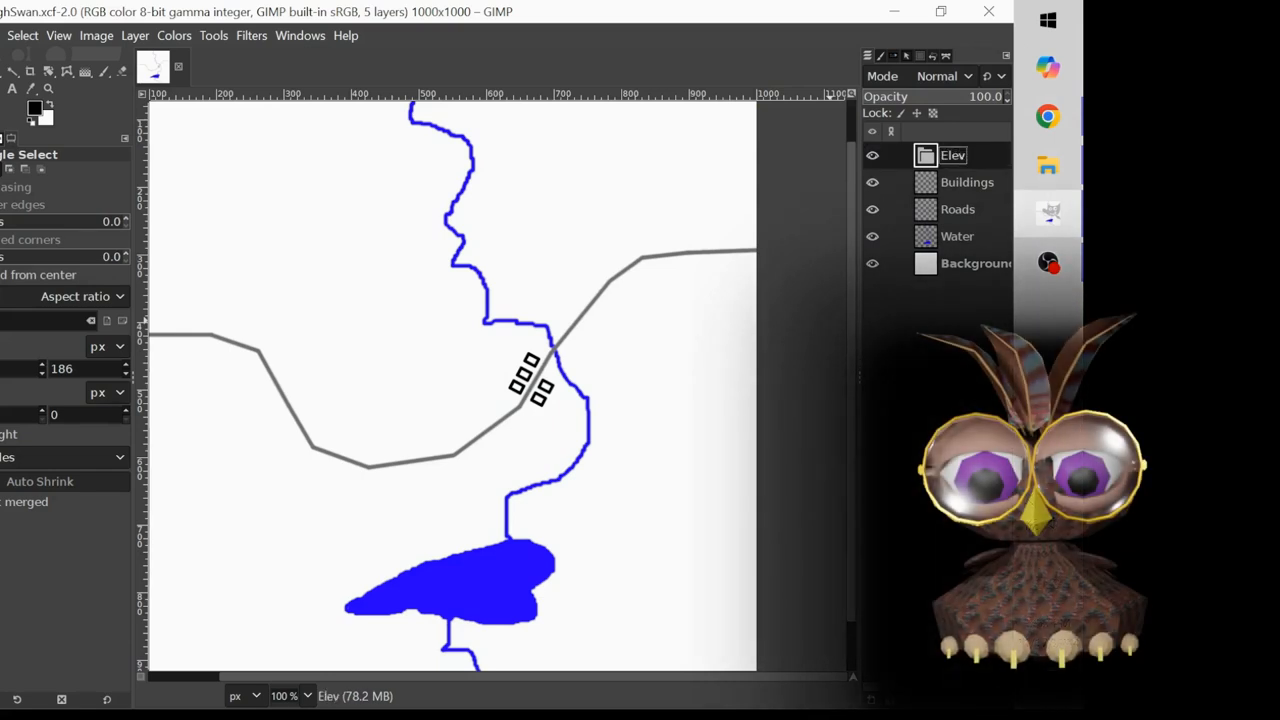
mouse_move(876, 710)
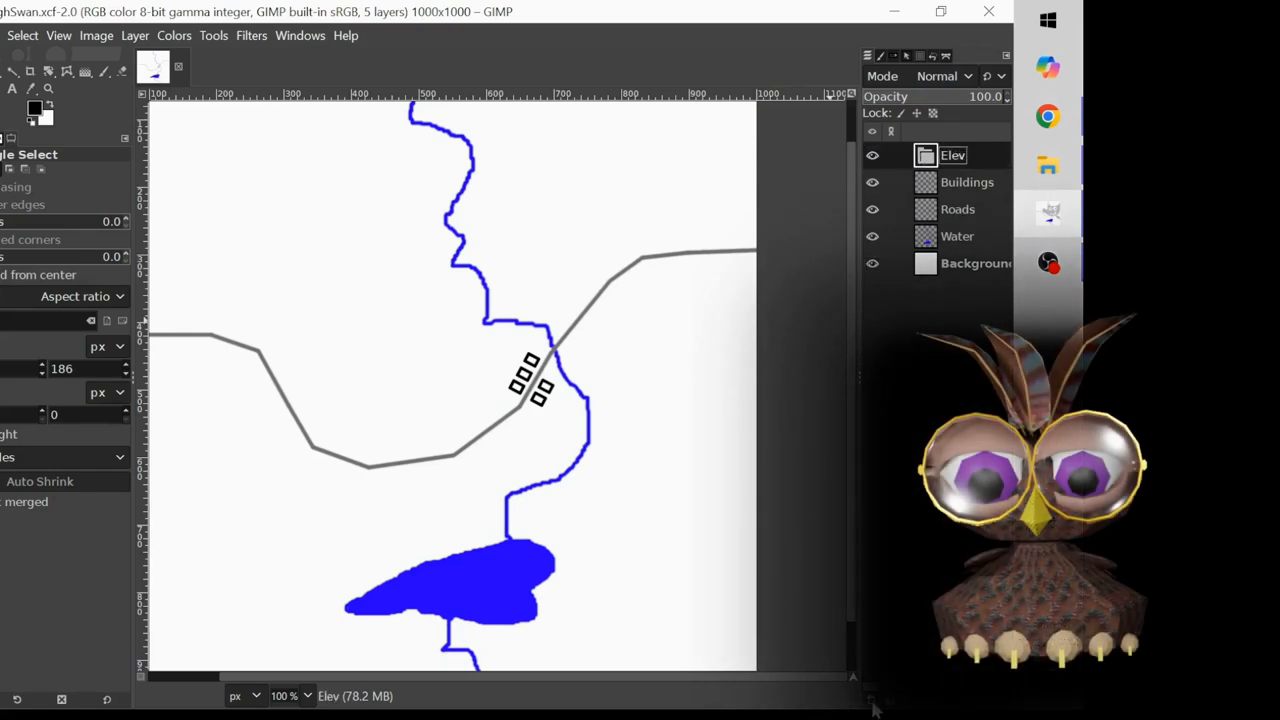
Add a Low layer in the Elev group and paint green low ground around the lake.
click(134, 36)
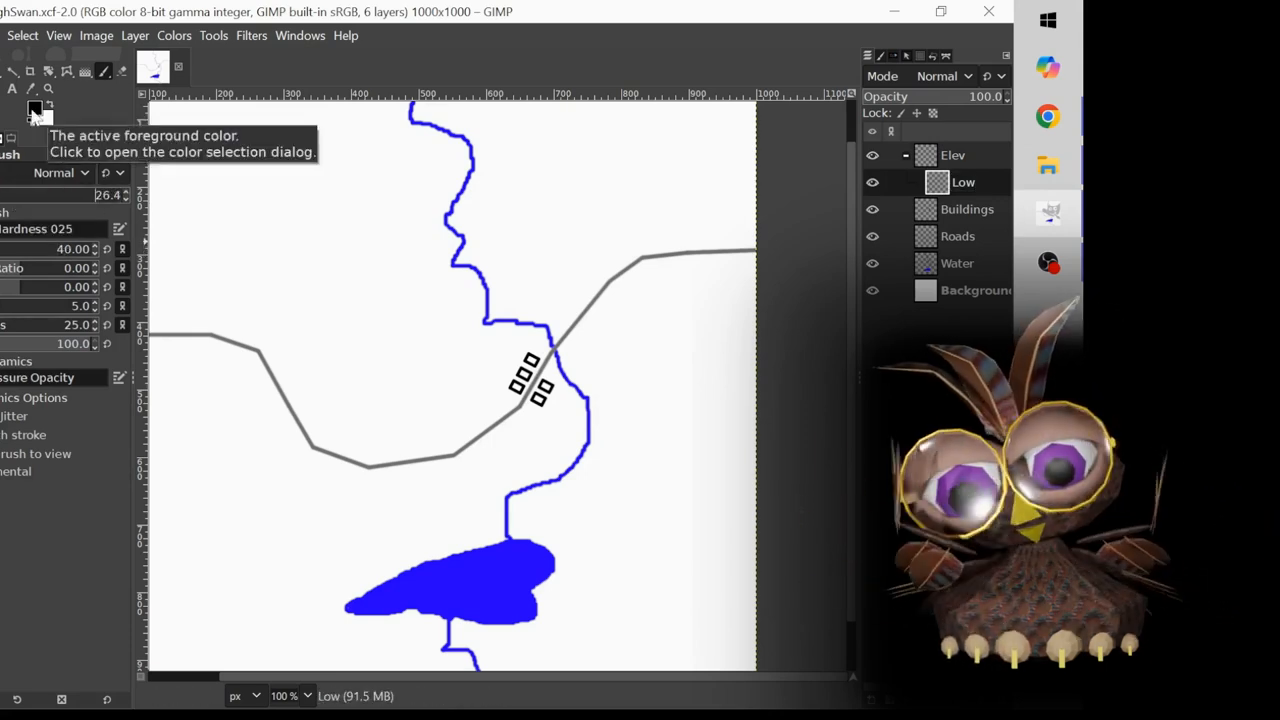
click(32, 108)
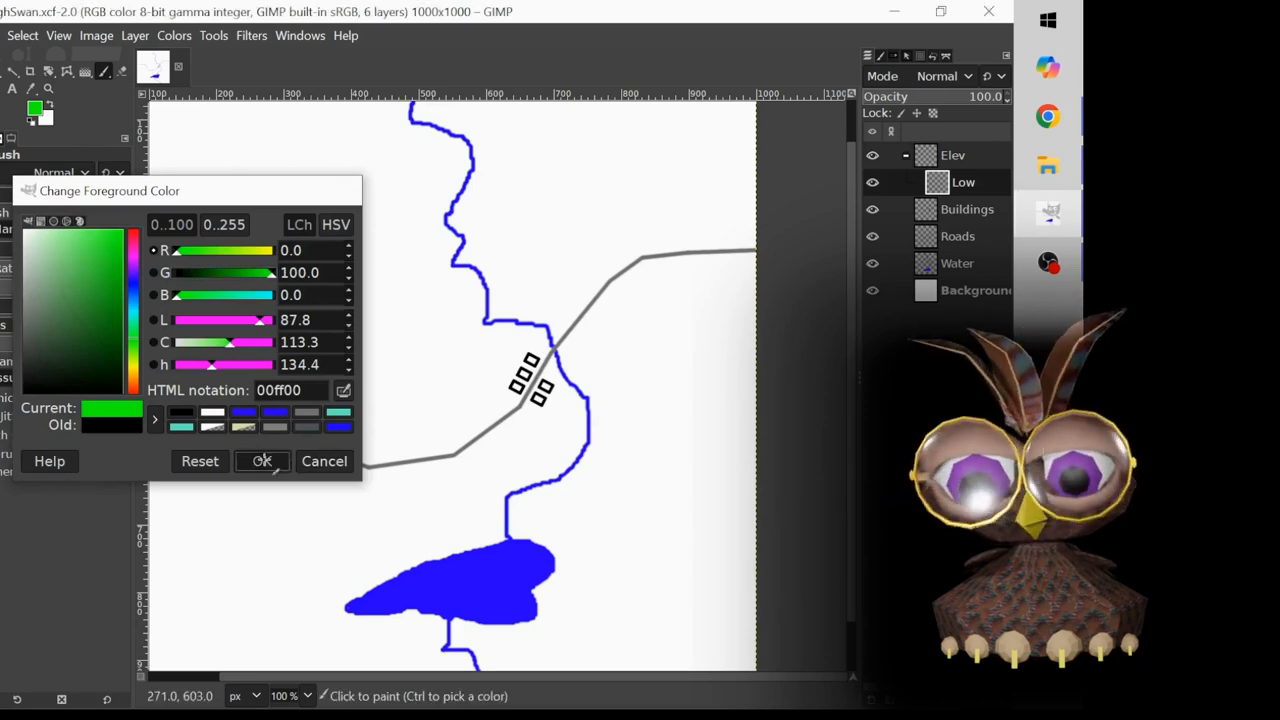
click(262, 460)
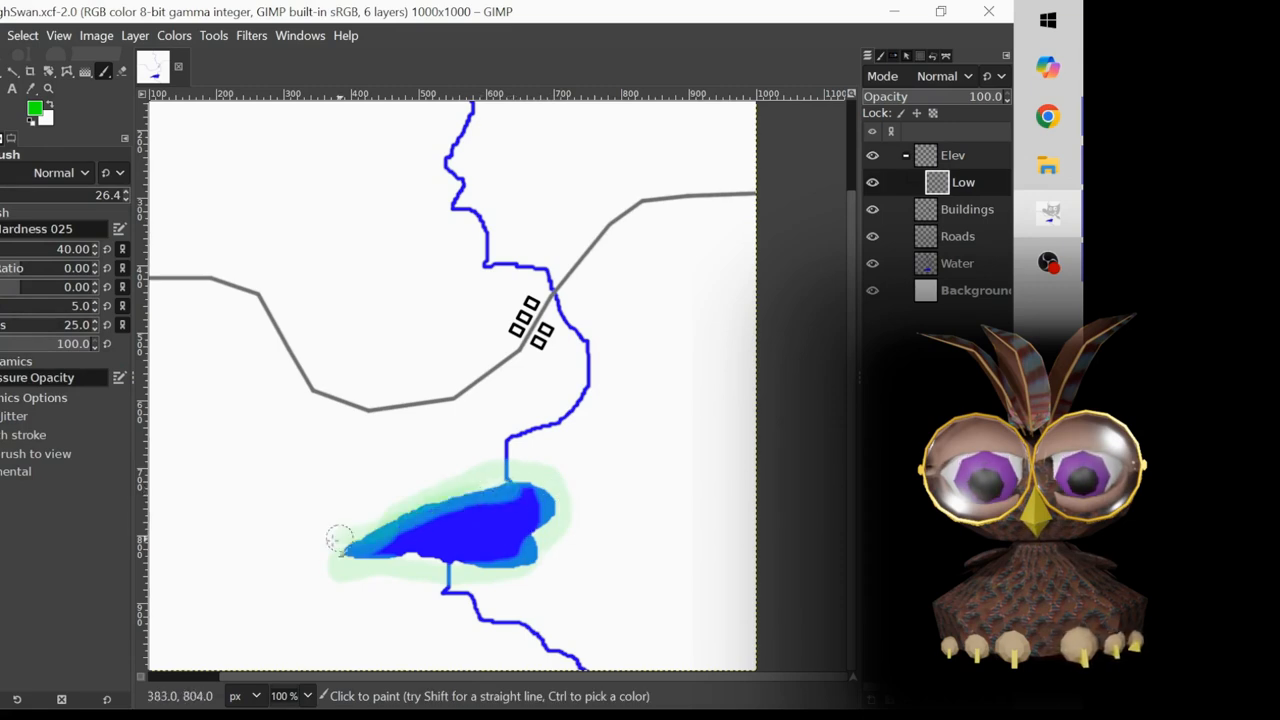
drag(340, 540, 530, 556)
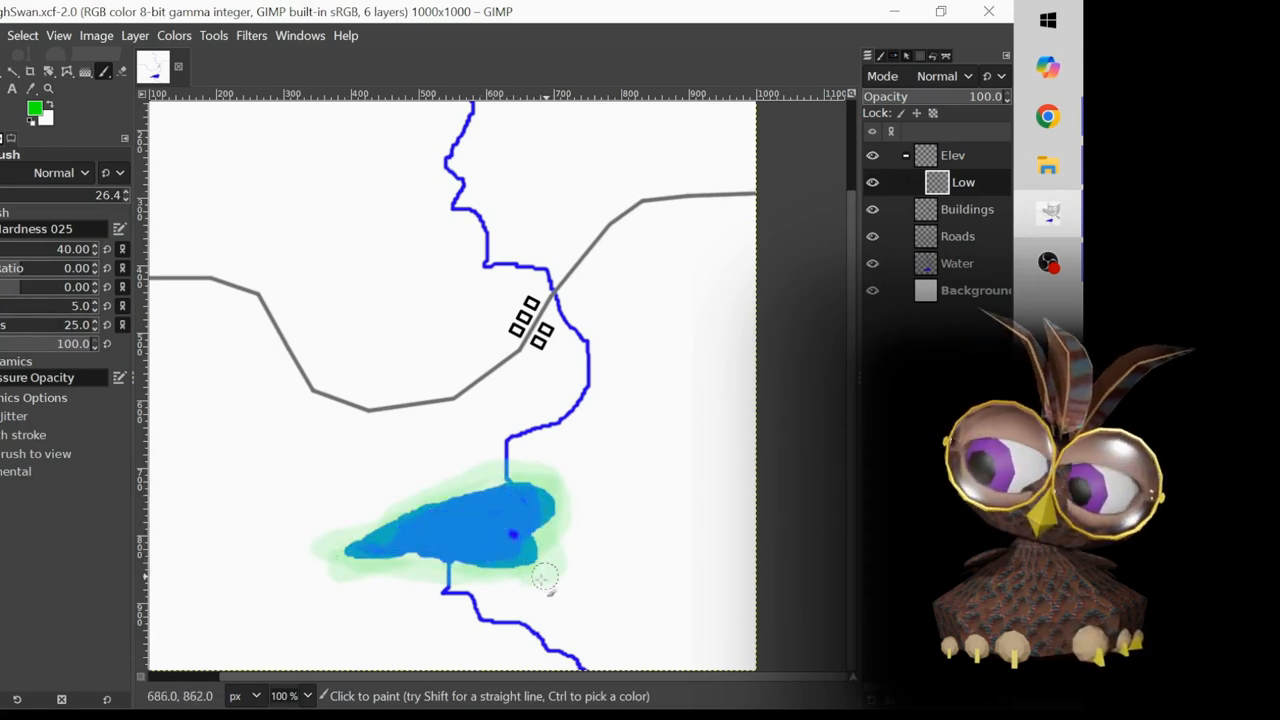
click(32, 108)
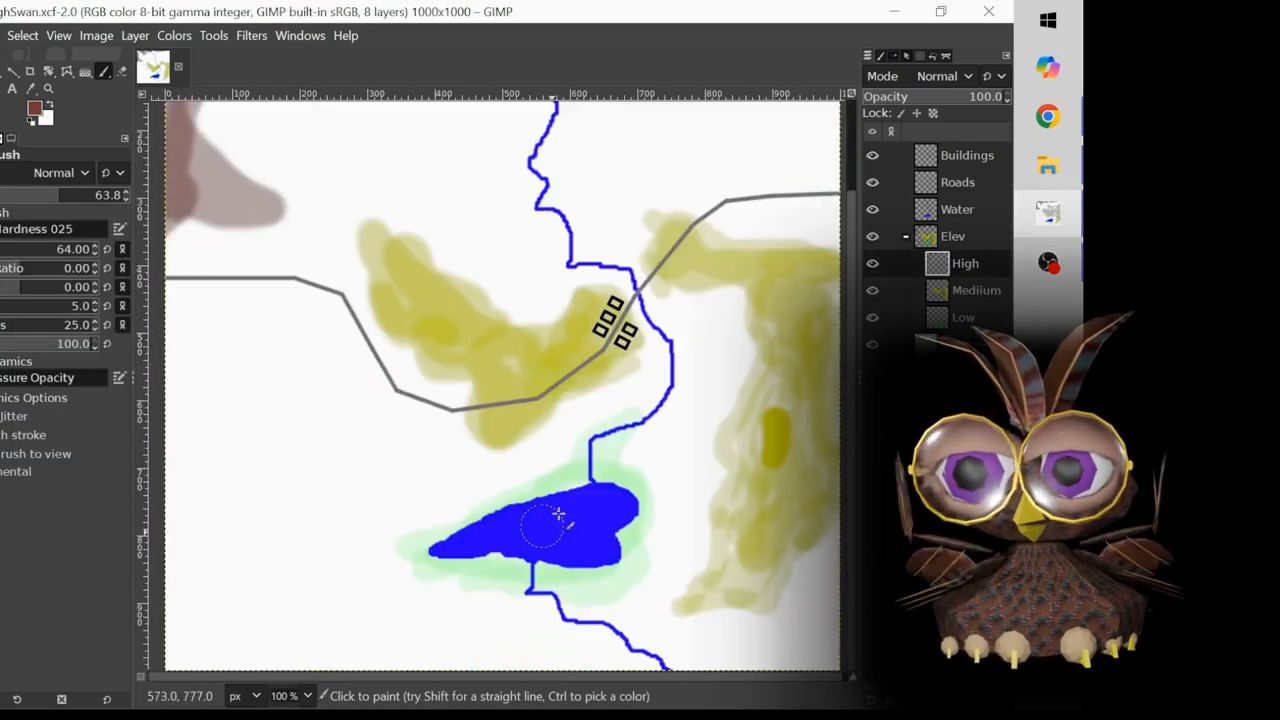
Choose the next paint colour for the higher elevation zones.
click(34, 104)
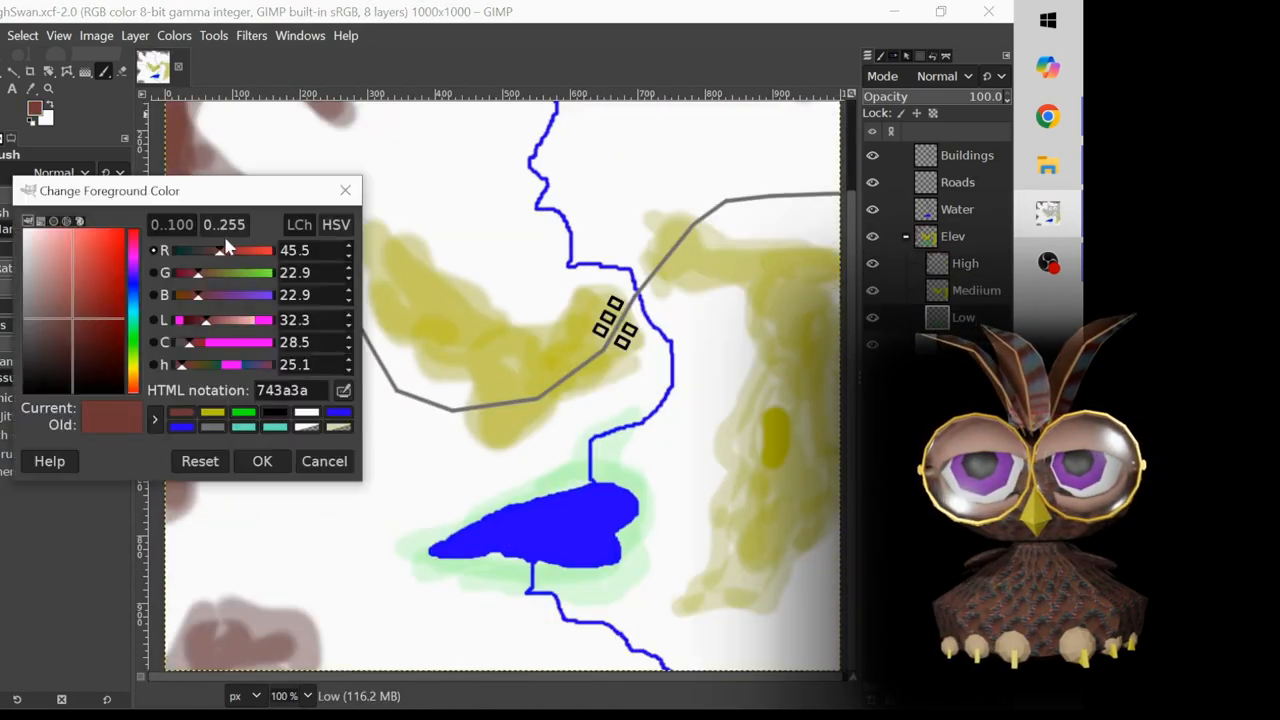
click(262, 460)
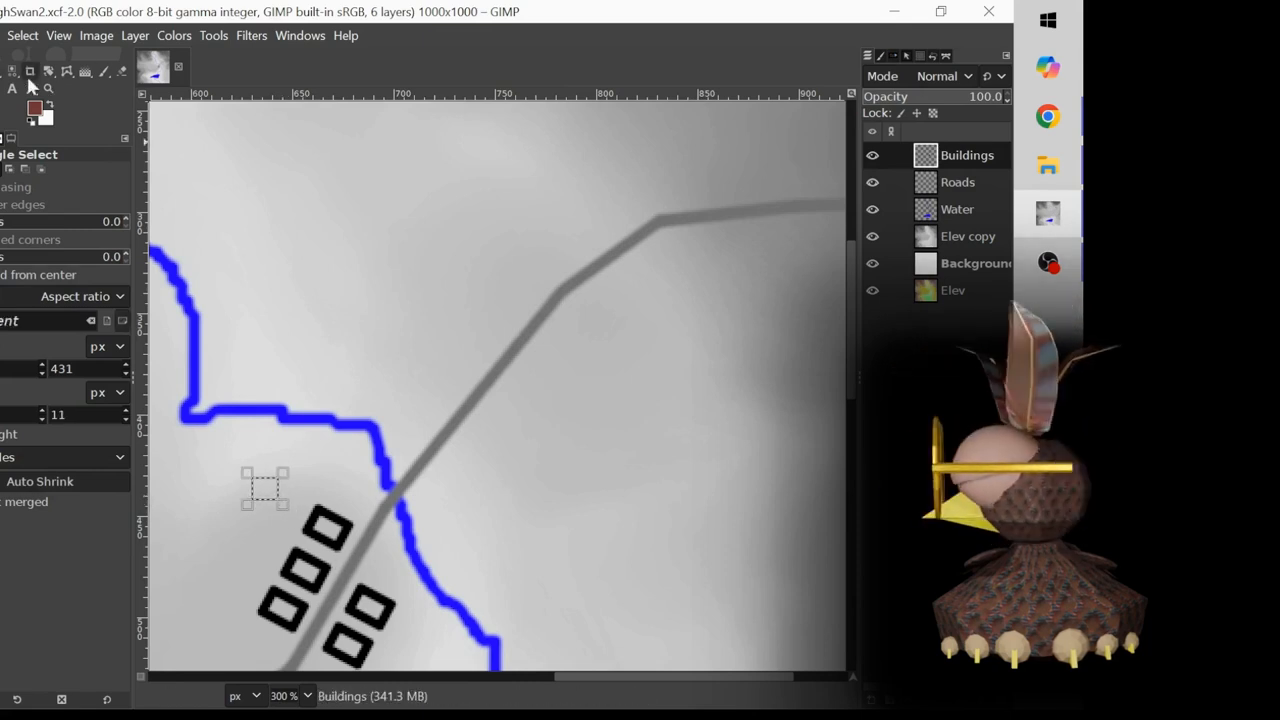
Turn a rectangle selection into a 2-pixel black outline and paste a copy of the square.
click(22, 36)
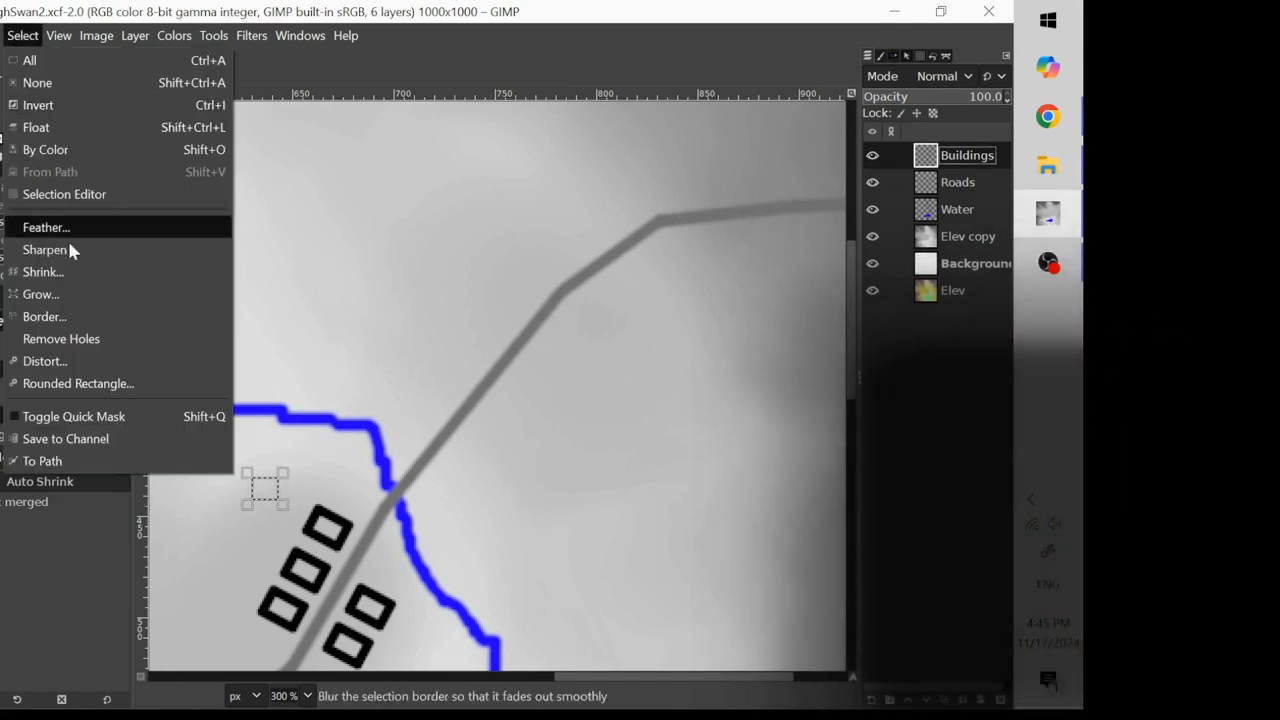
click(44, 316)
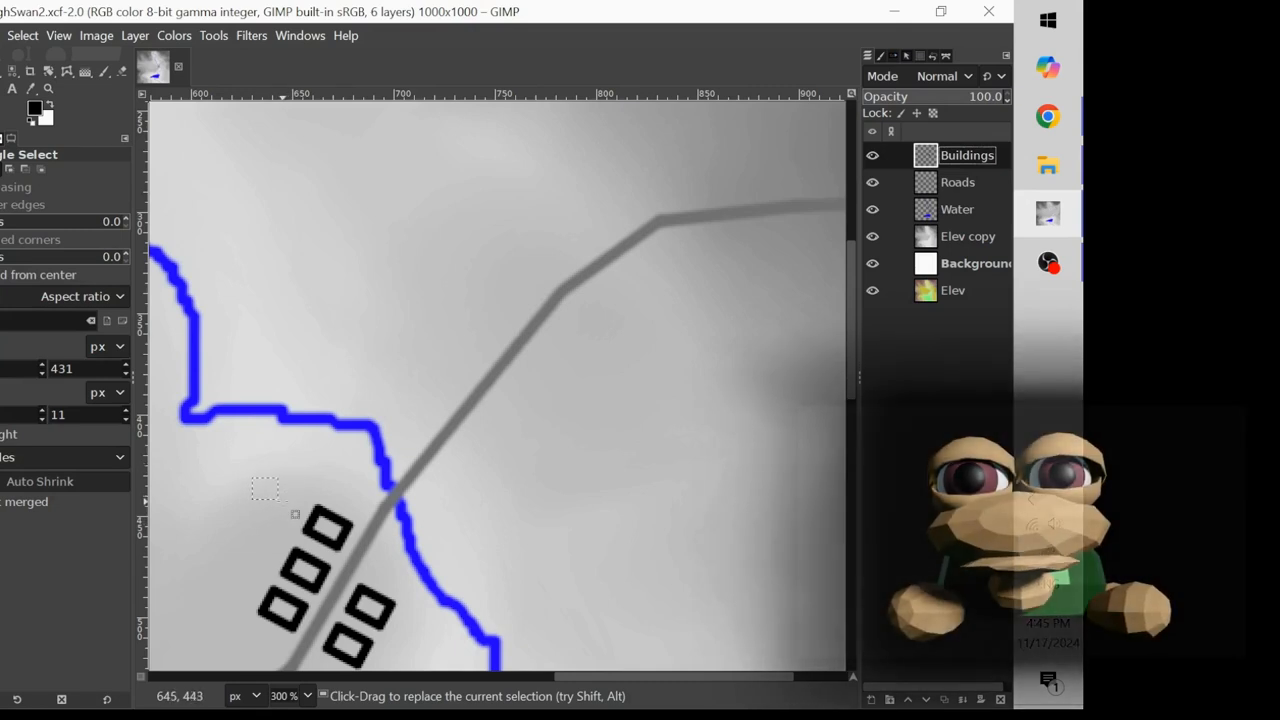
click(22, 36)
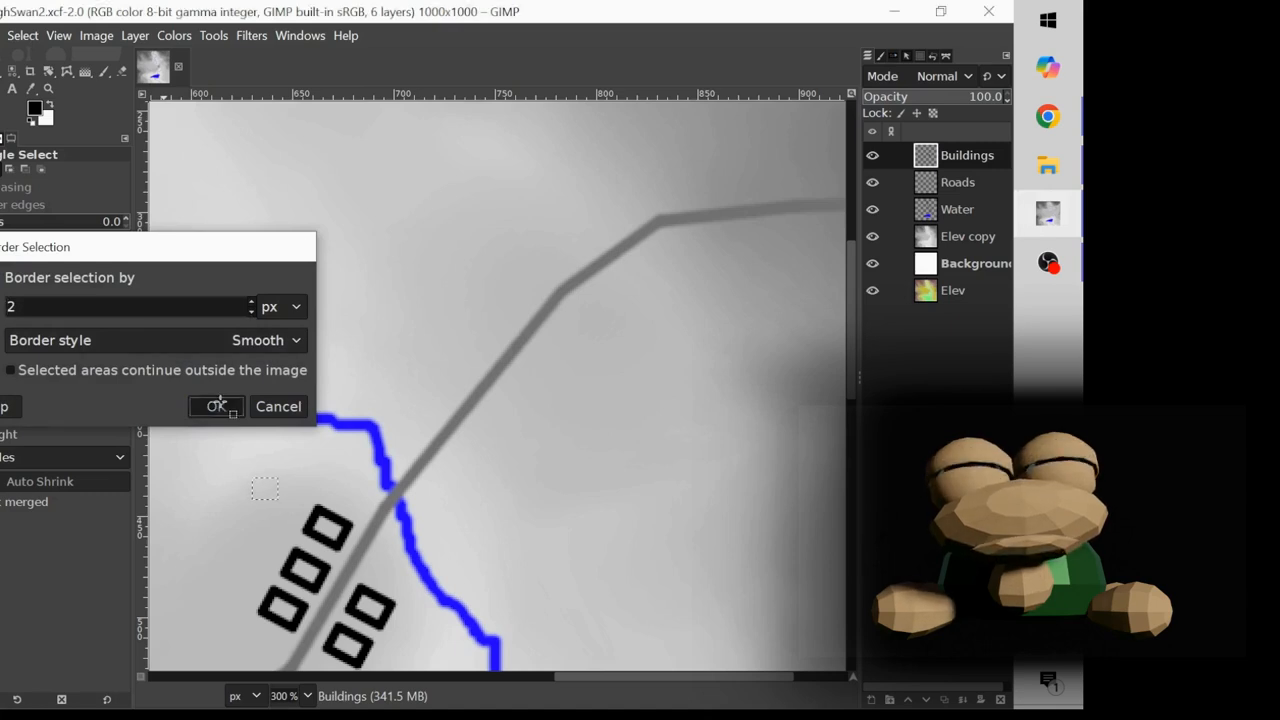
click(216, 406)
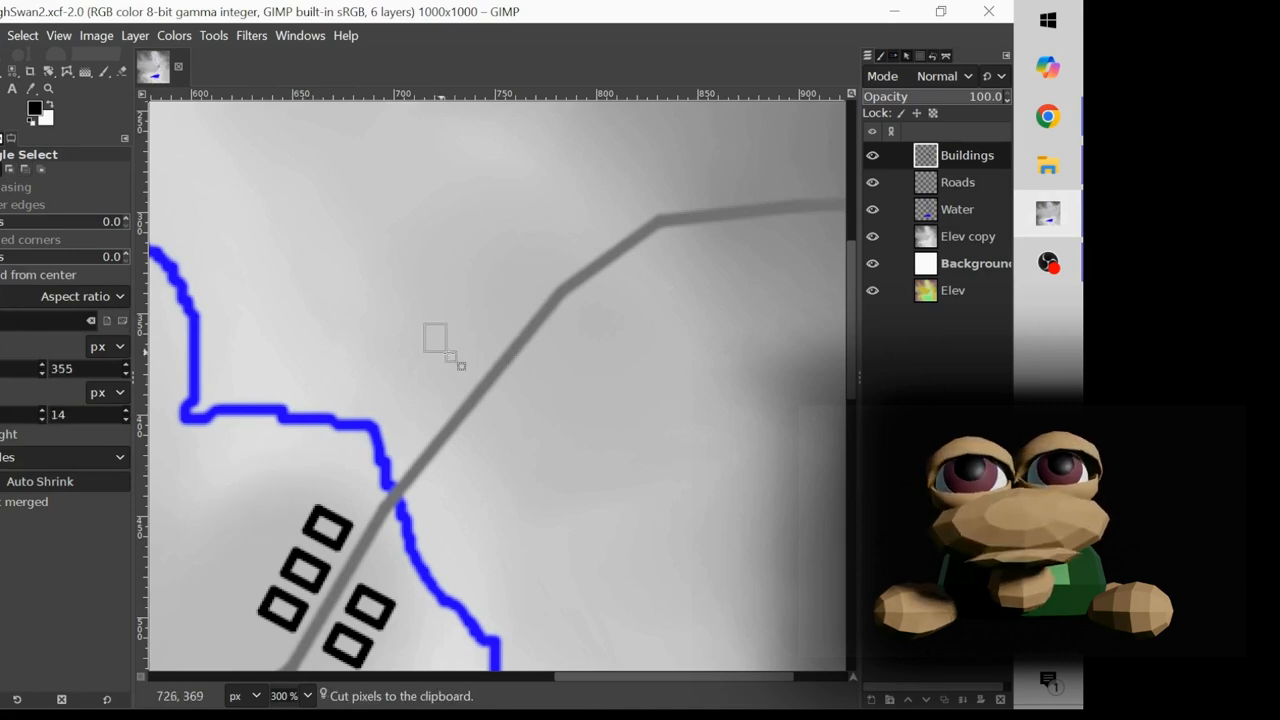
key(ctrl+v)
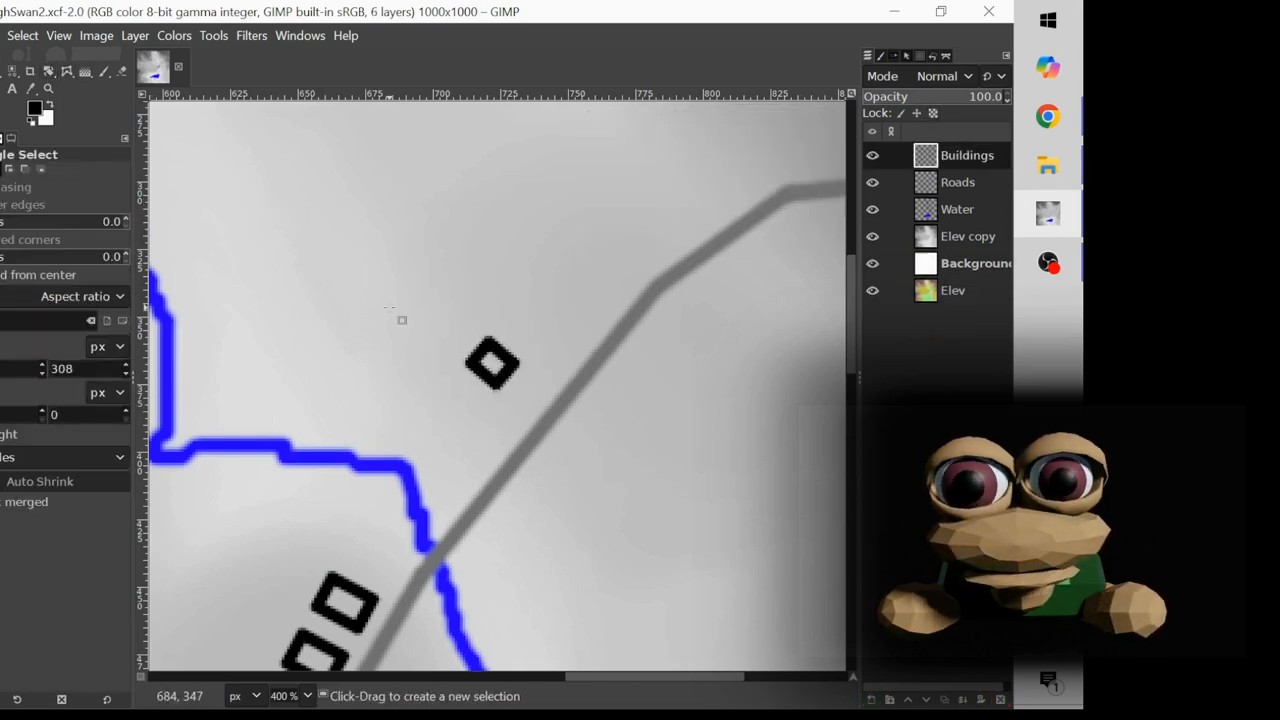
Place copied building squares one by one into a cluster between the river and road.
drag(408, 316, 536, 392)
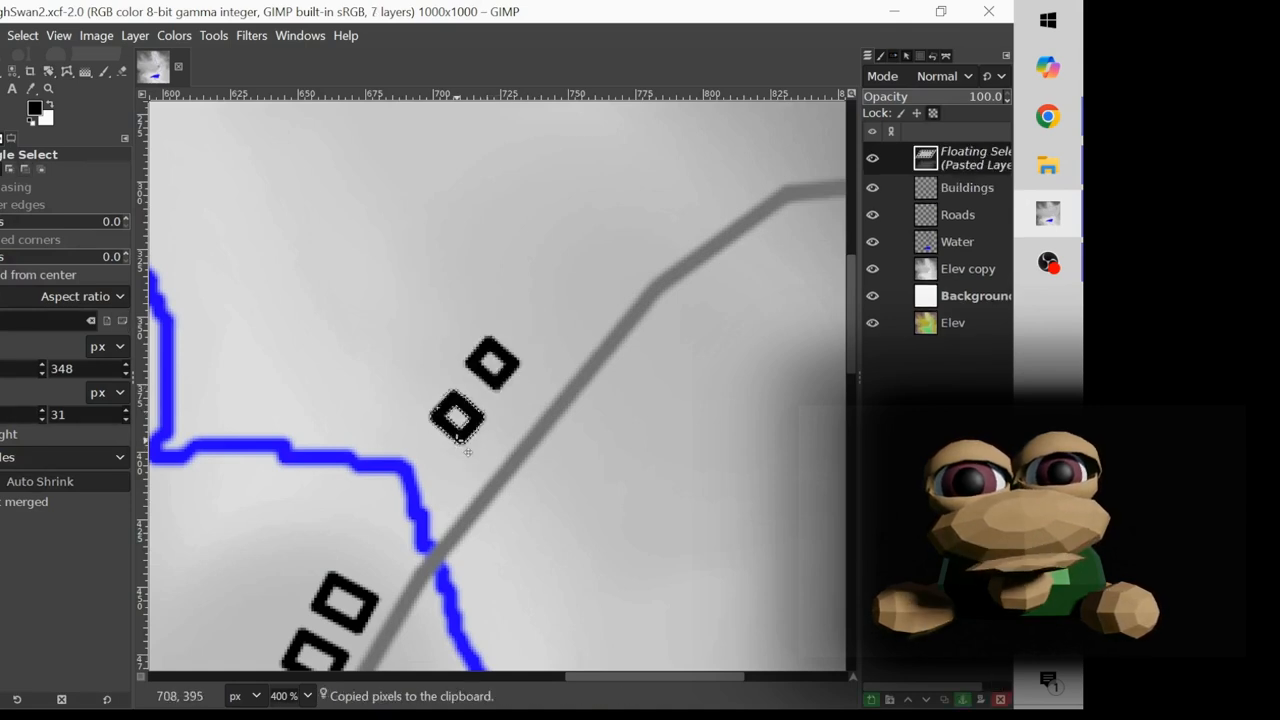
drag(460, 414, 444, 404)
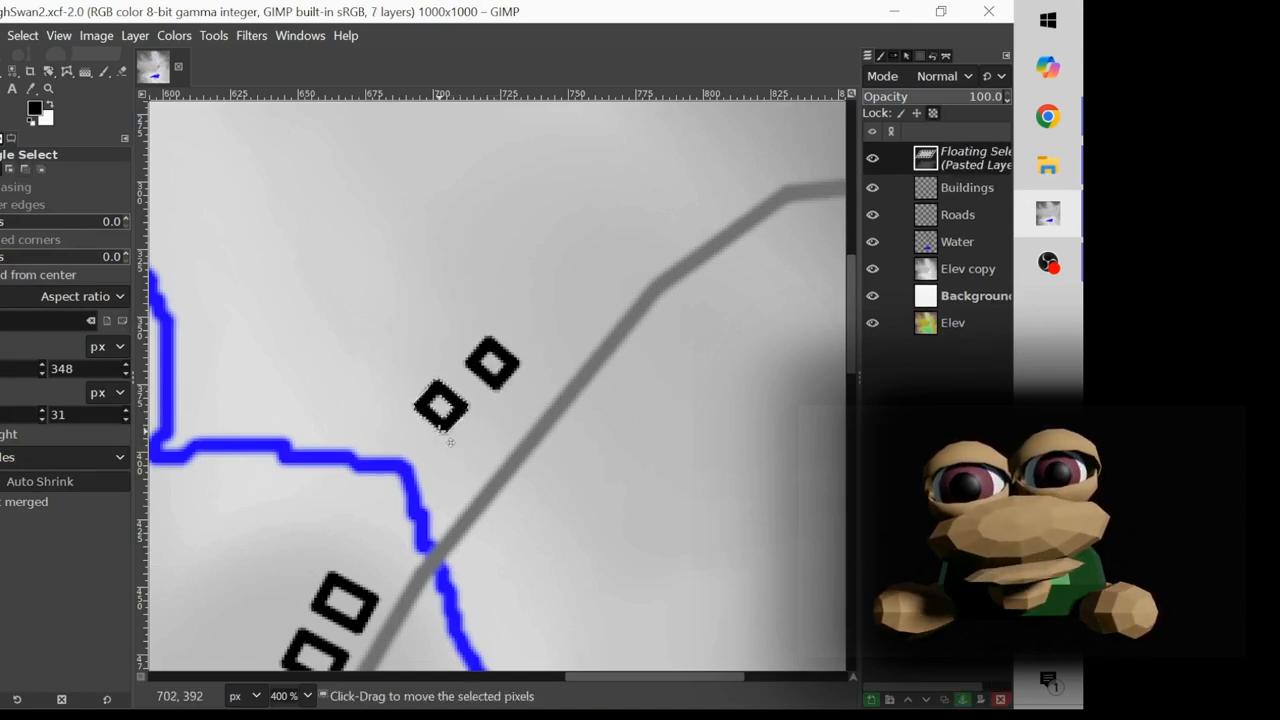
drag(440, 404, 436, 322)
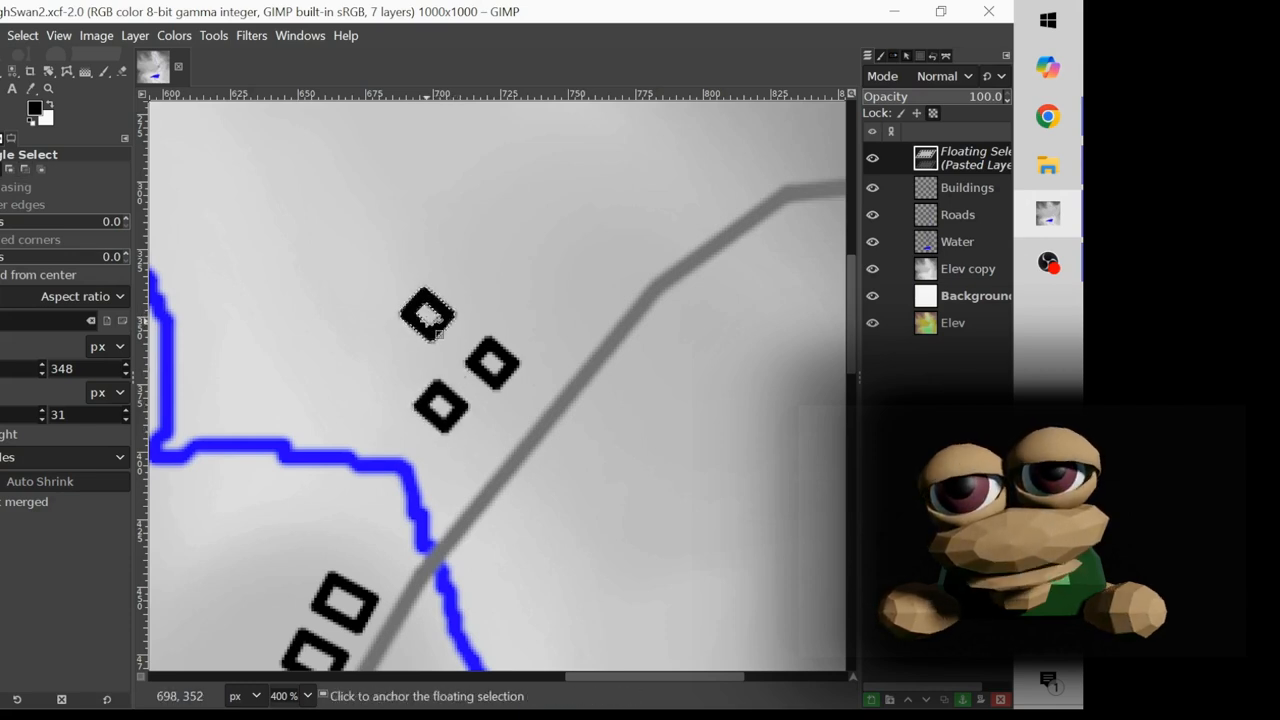
drag(424, 316, 478, 264)
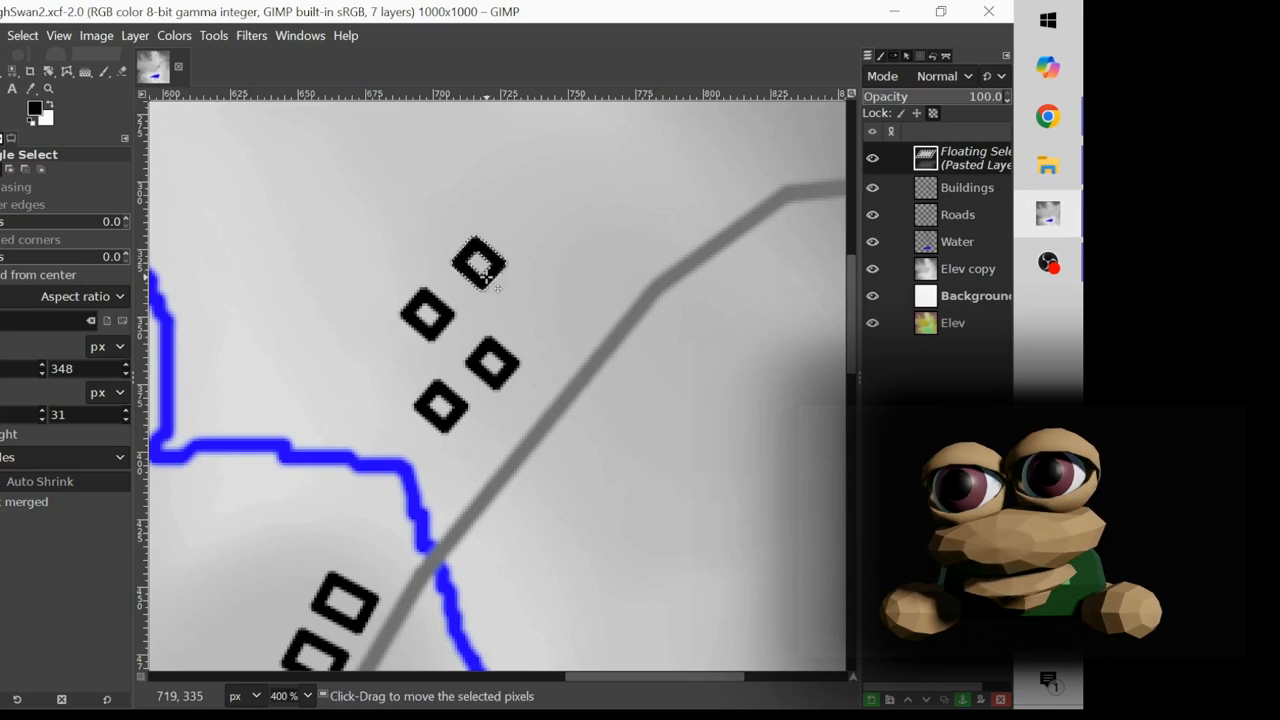
drag(478, 262, 538, 308)
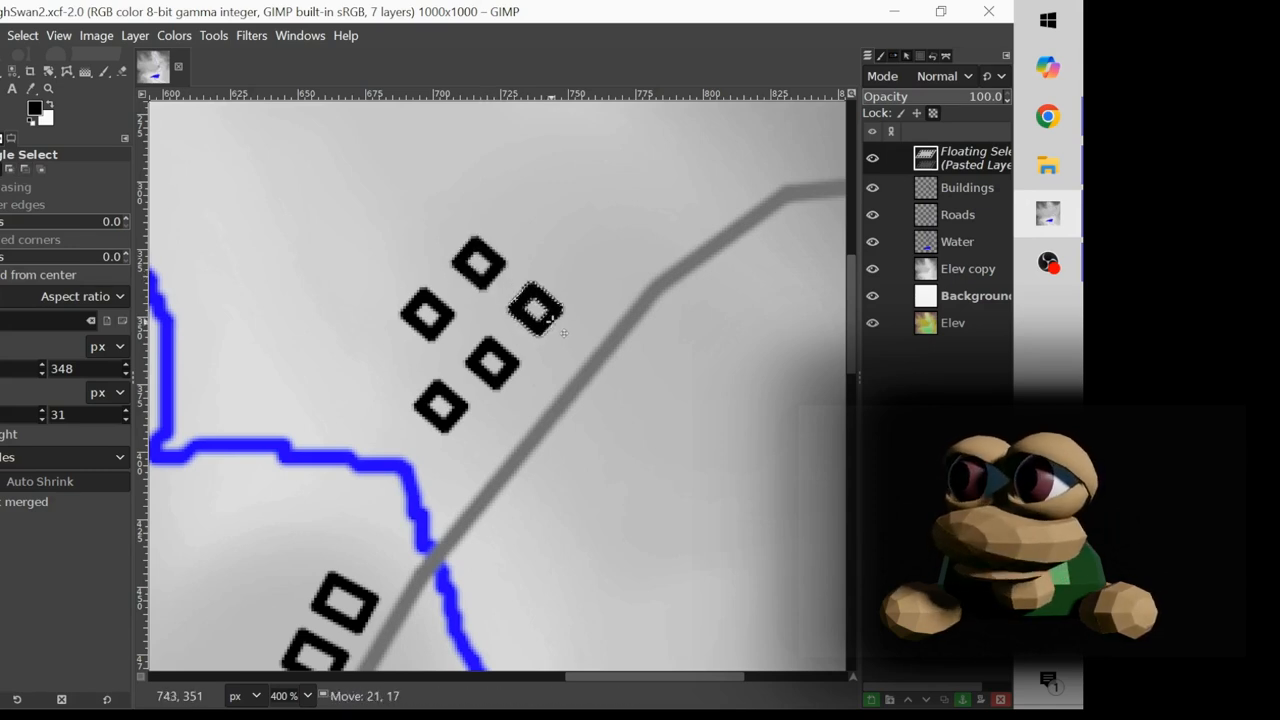
drag(540, 310, 584, 264)
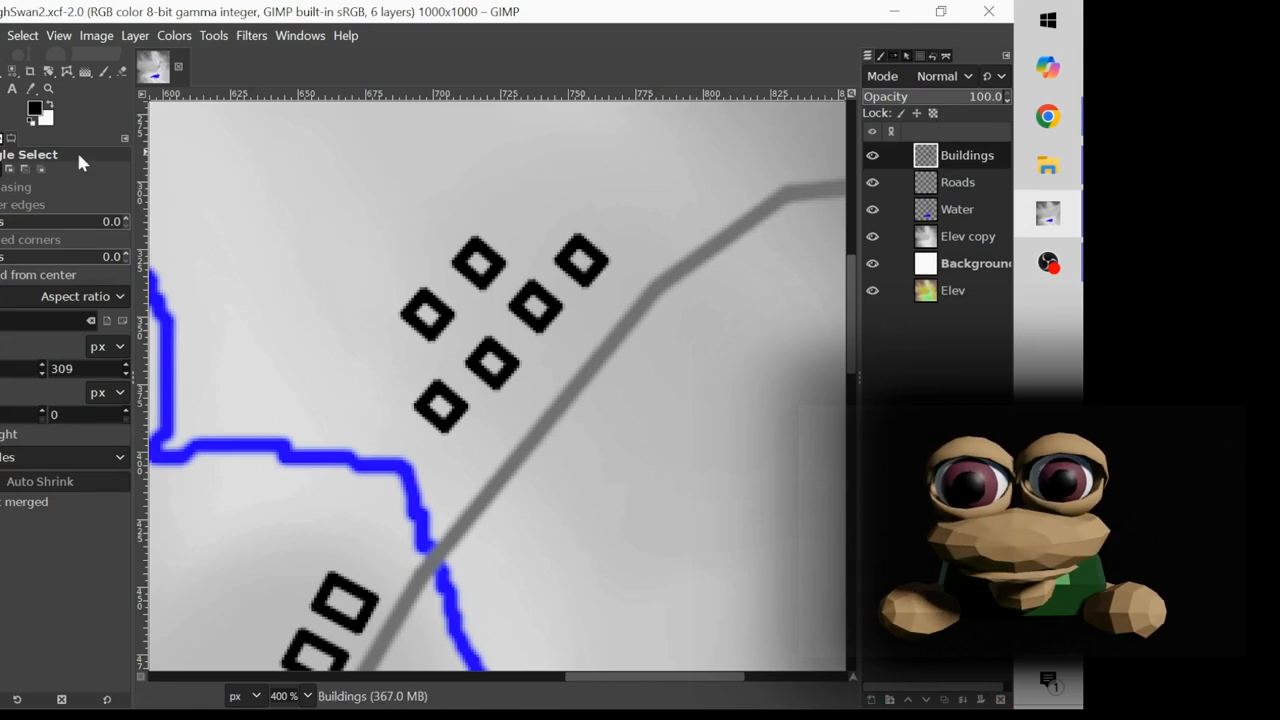
click(956, 180)
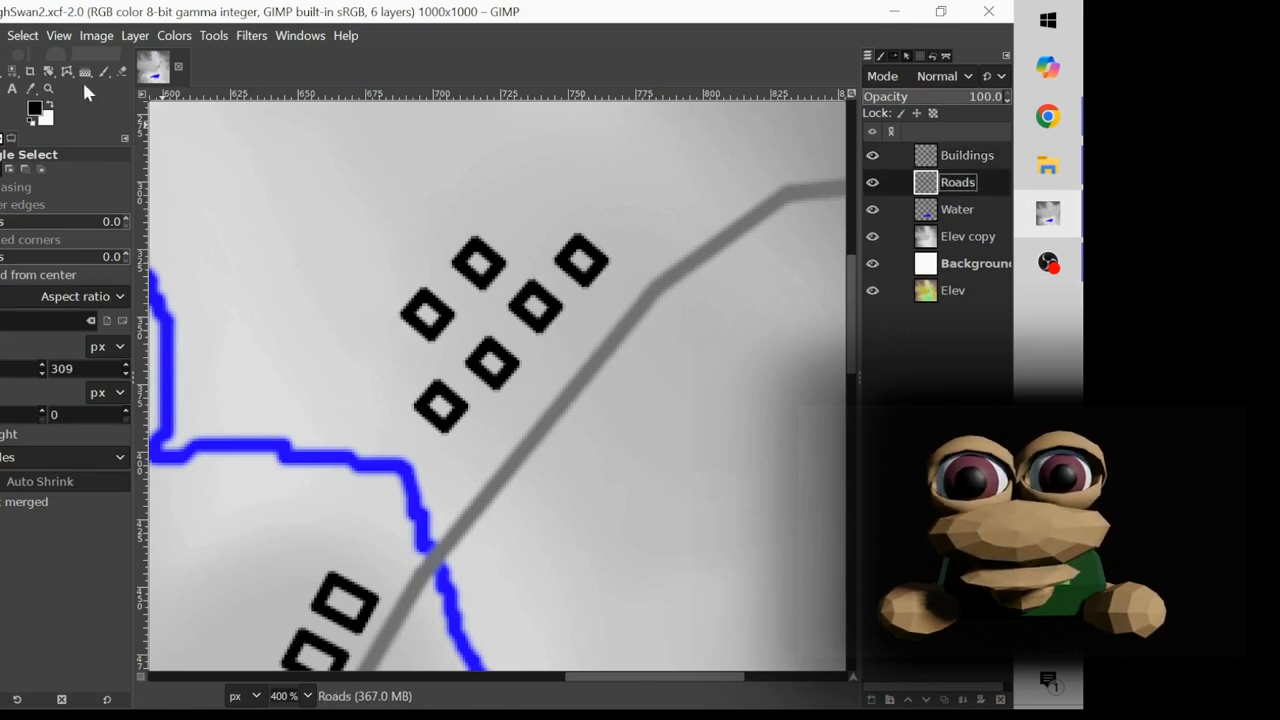
click(104, 72)
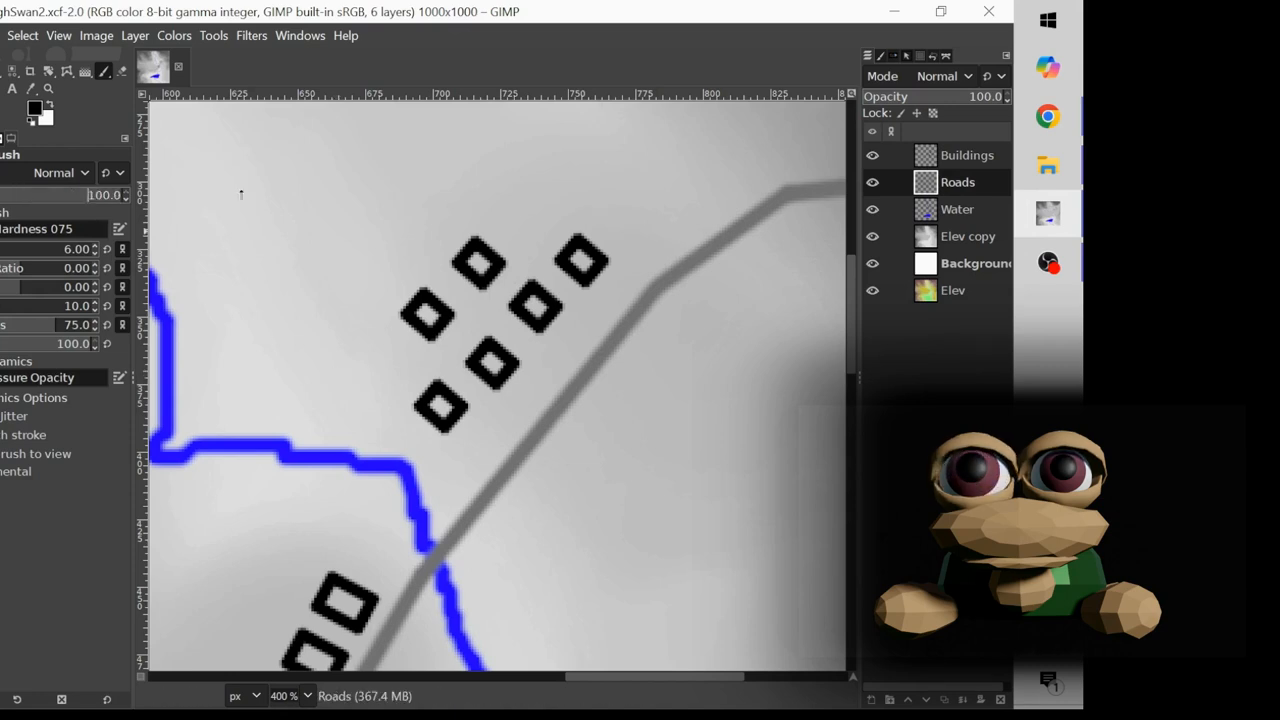
click(678, 260)
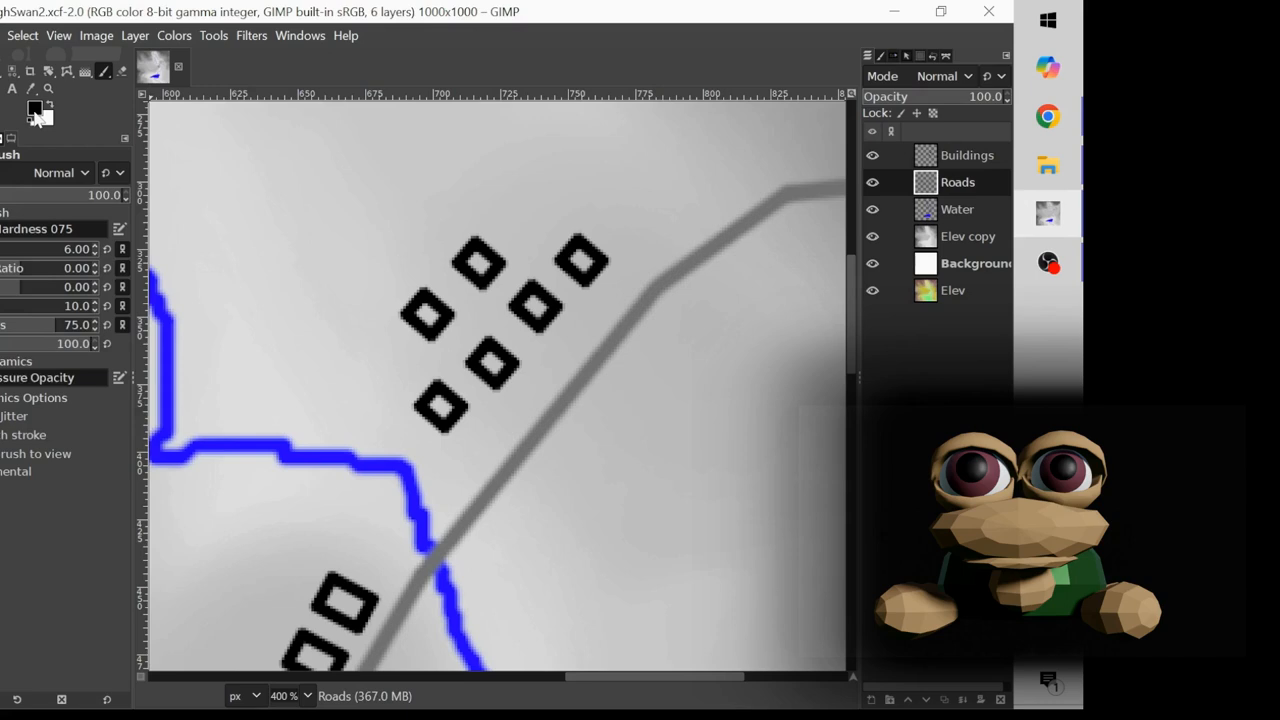
click(32, 108)
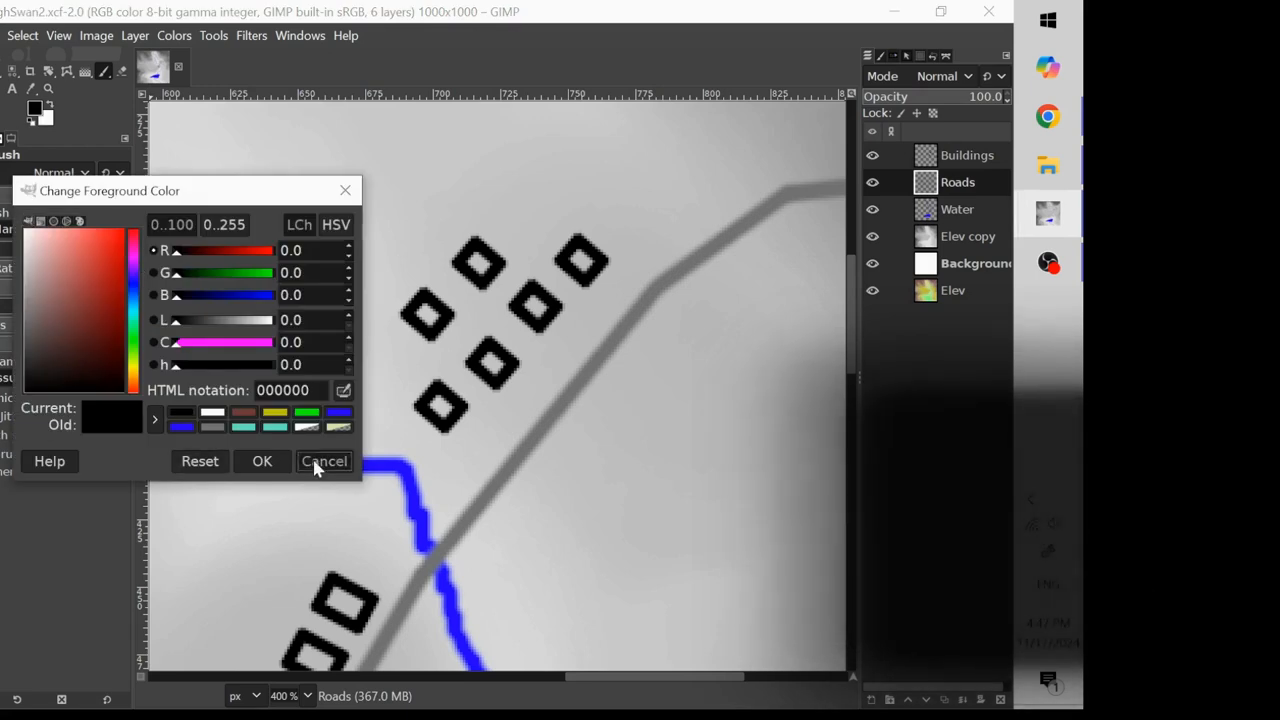
click(324, 460)
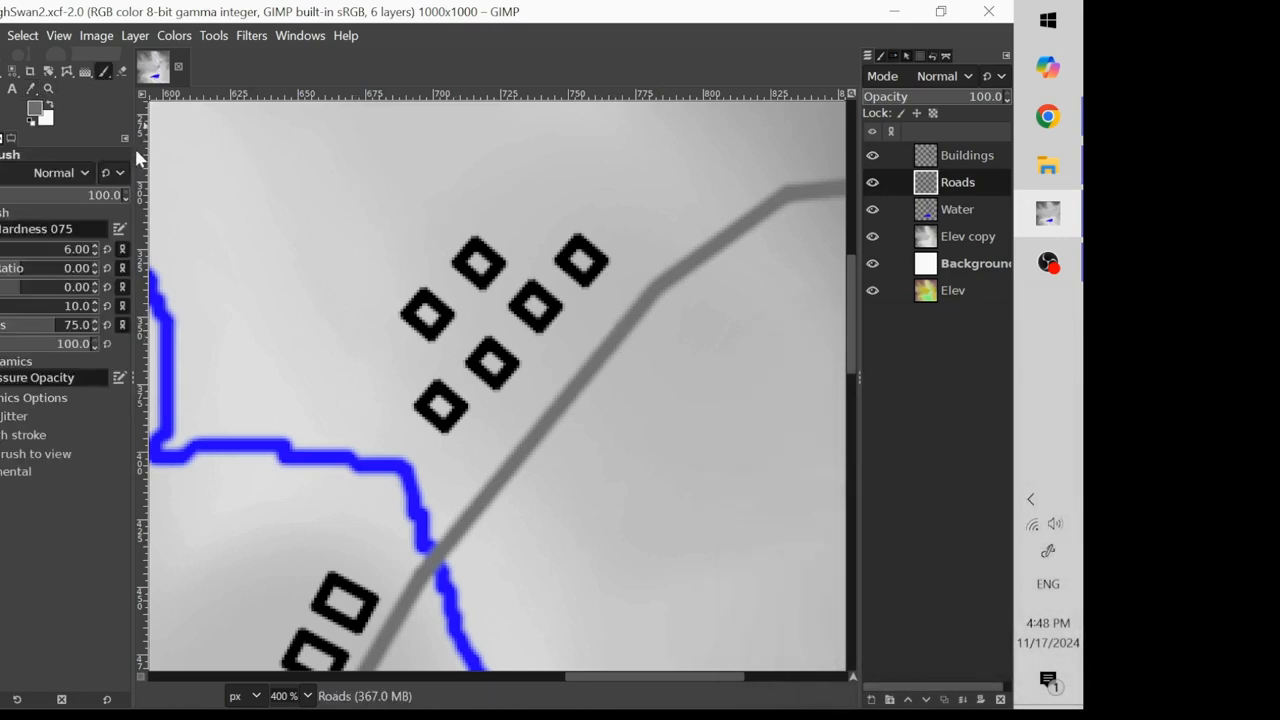
mouse_move(684, 272)
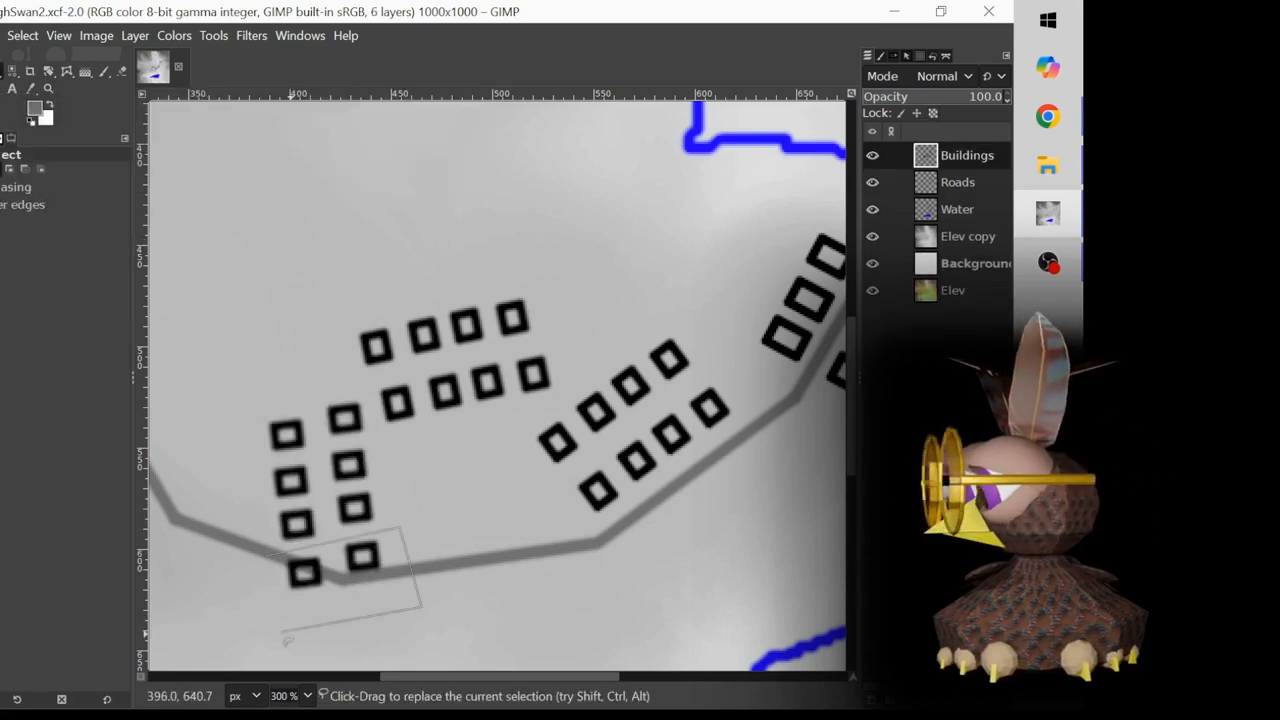
Toggle the Buildings layer and paint grey road segments looping around the new cluster.
click(872, 156)
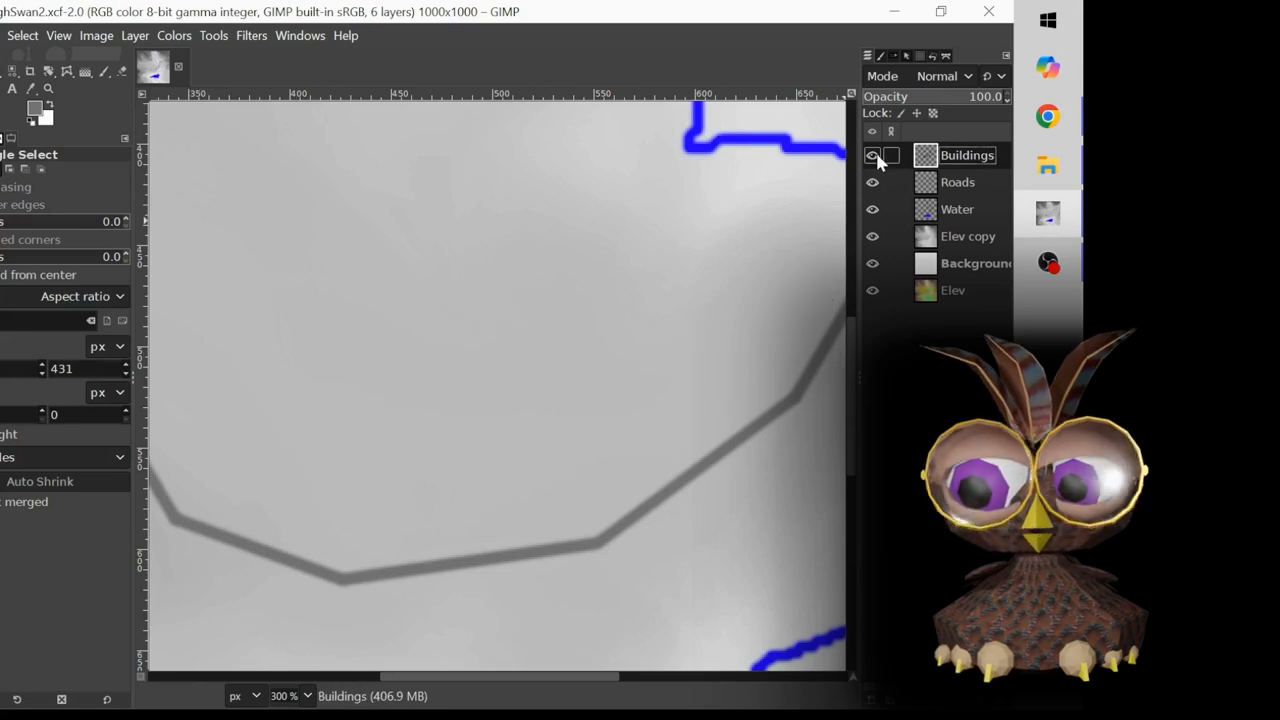
click(872, 156)
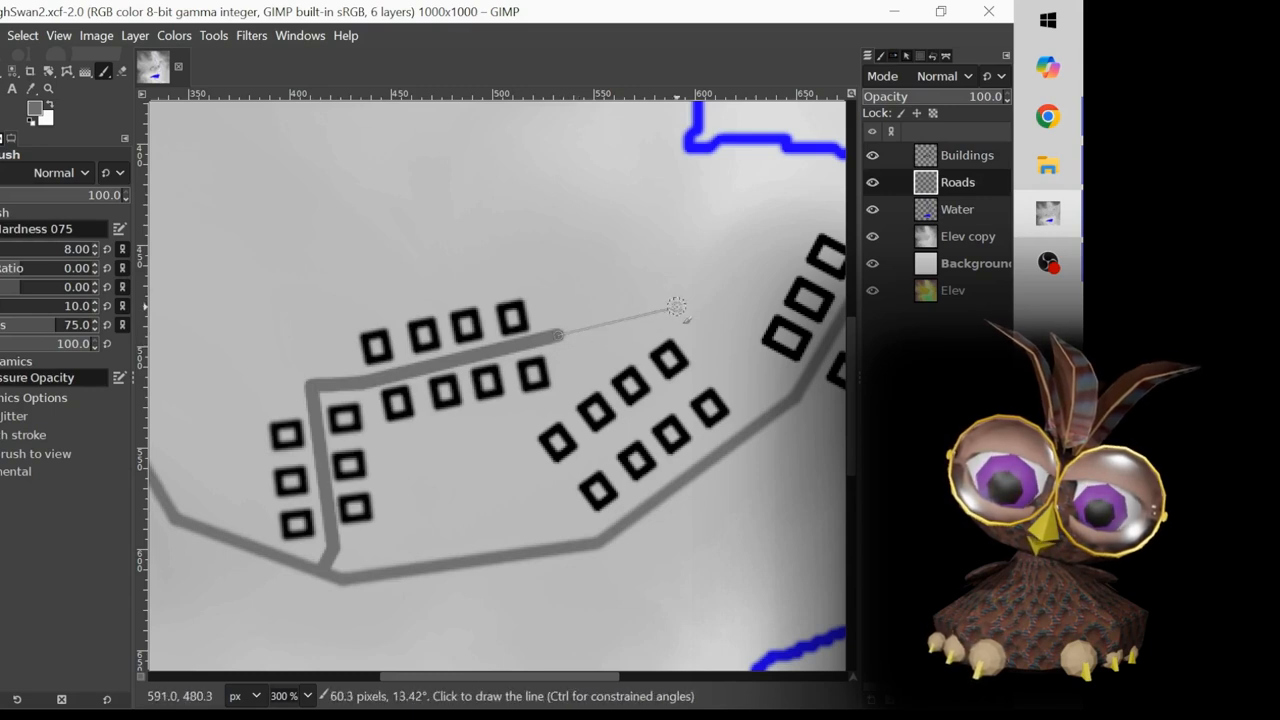
click(700, 360)
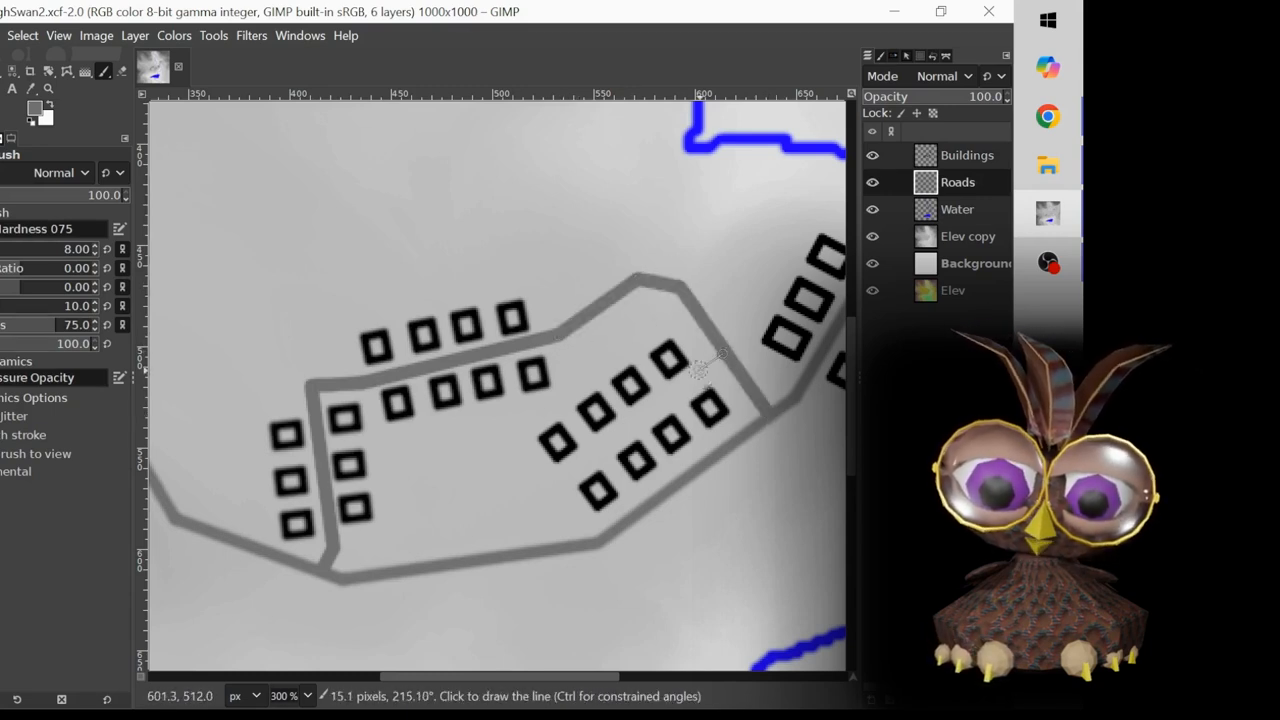
click(564, 544)
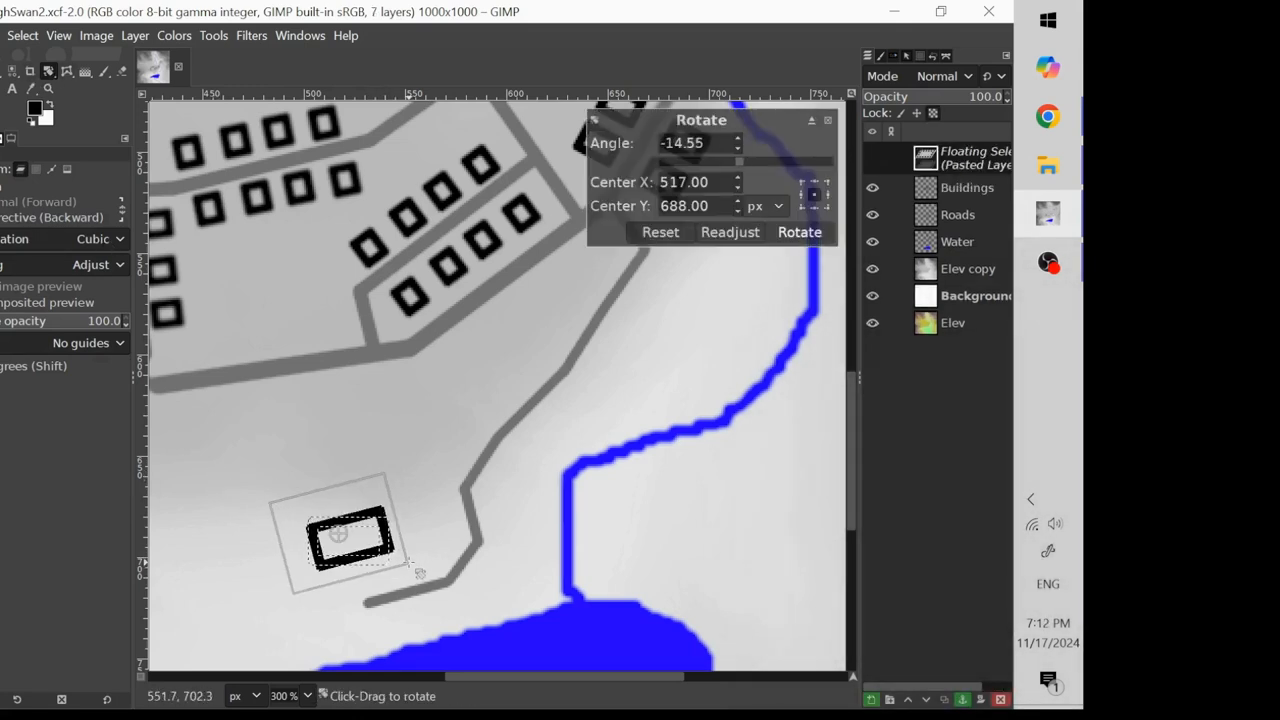
Apply the roughly -14.55° rotation to the pasted building near the lake road spur.
click(800, 232)
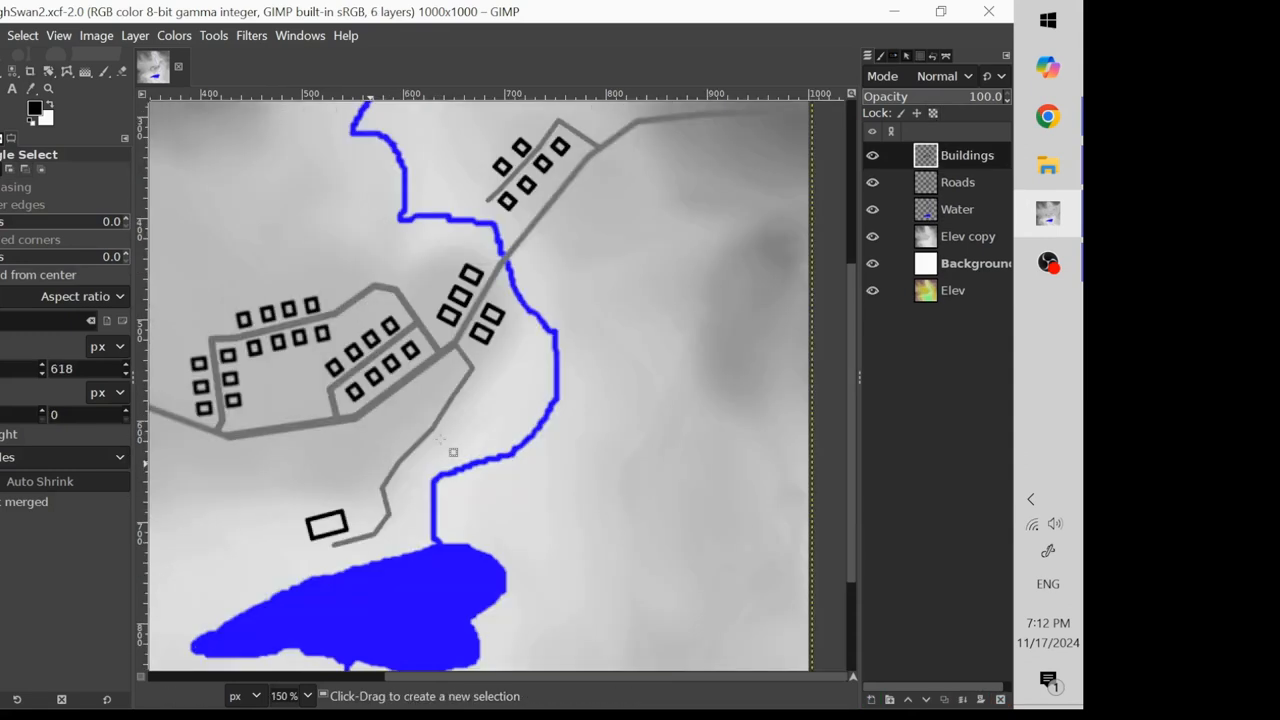
mouse_move(280, 532)
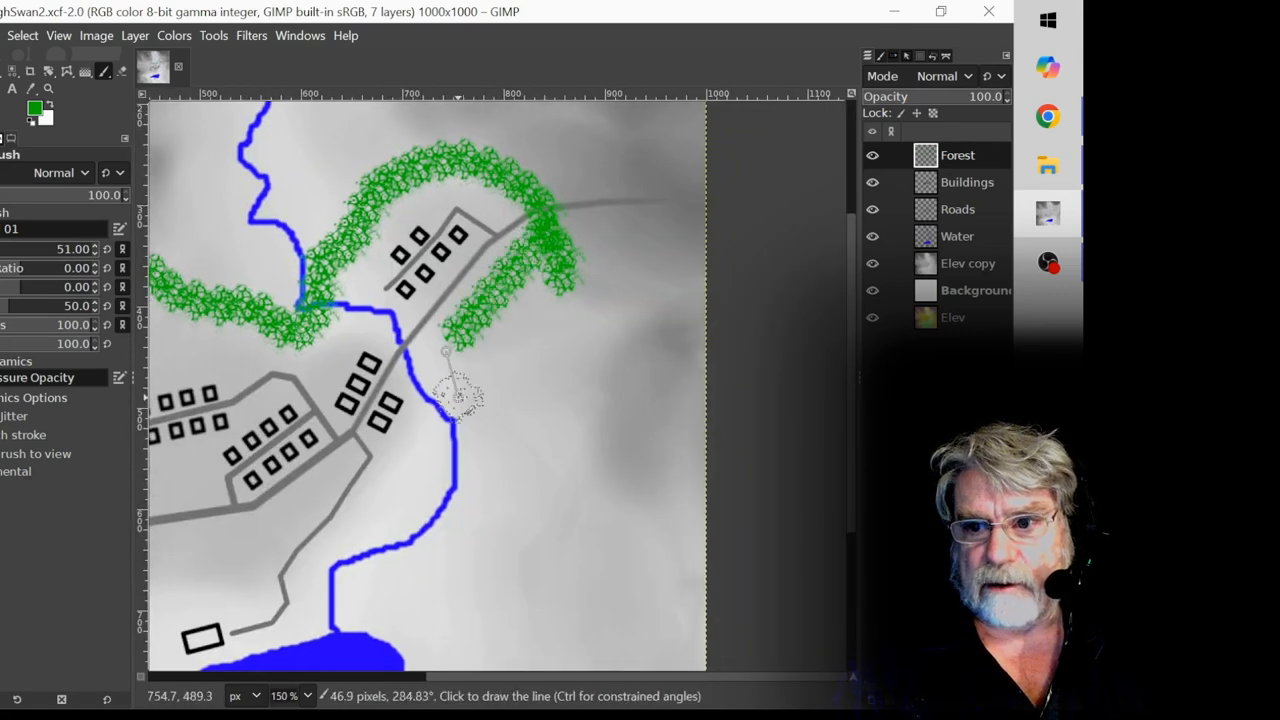
Extend the green forest band southward along the river on the Forest layer.
drag(444, 400, 350, 560)
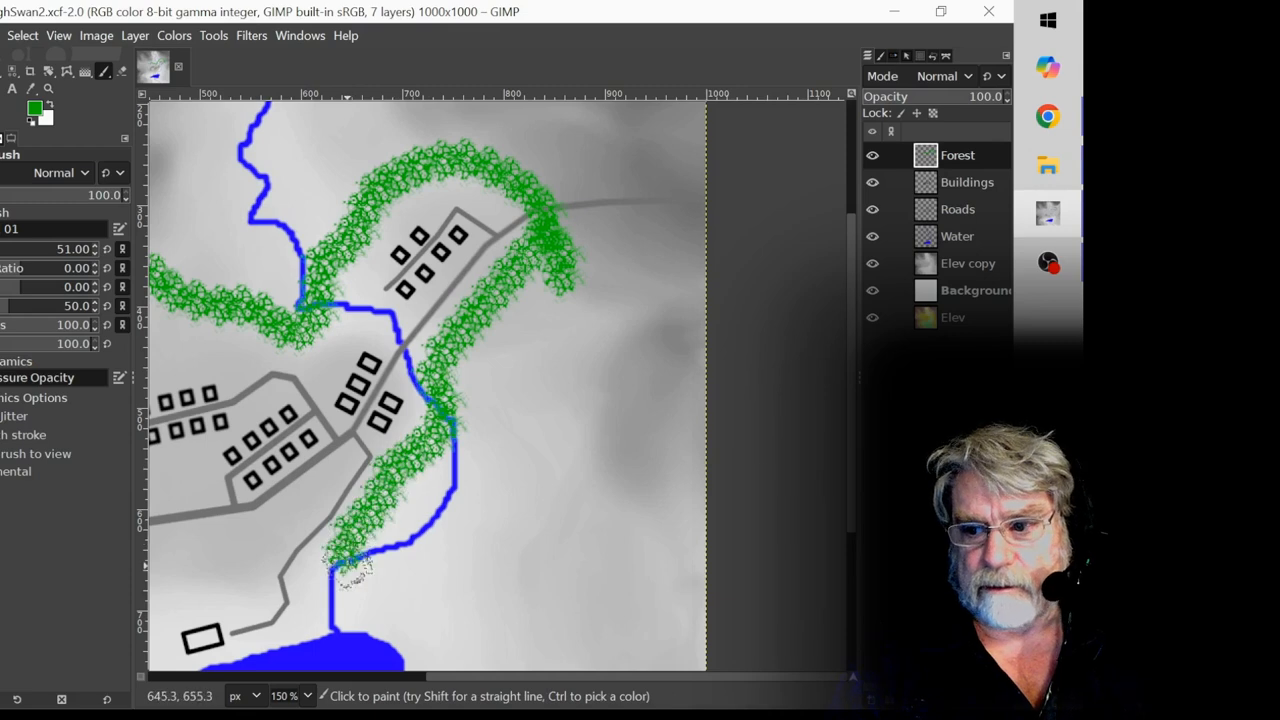